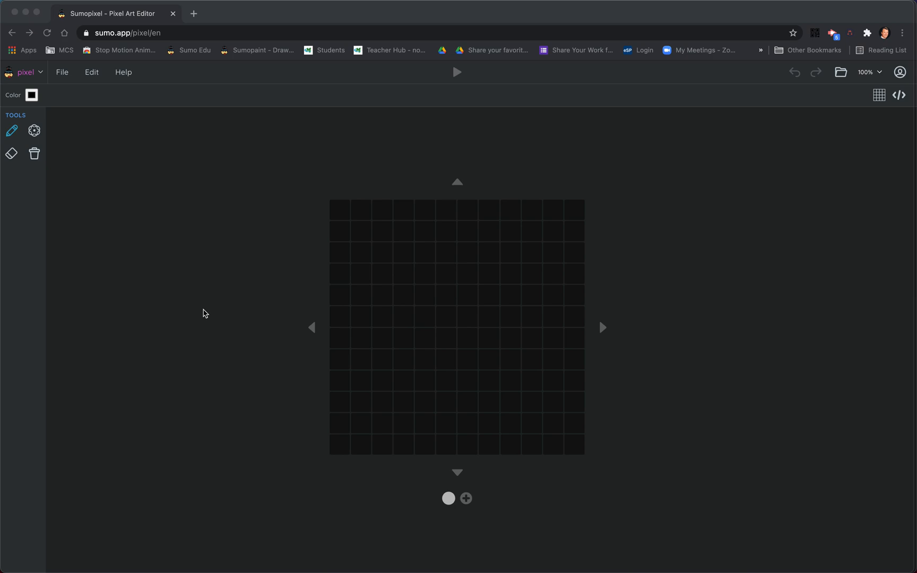
{"action": "mouse_move", "coordinate": [205, 302]}
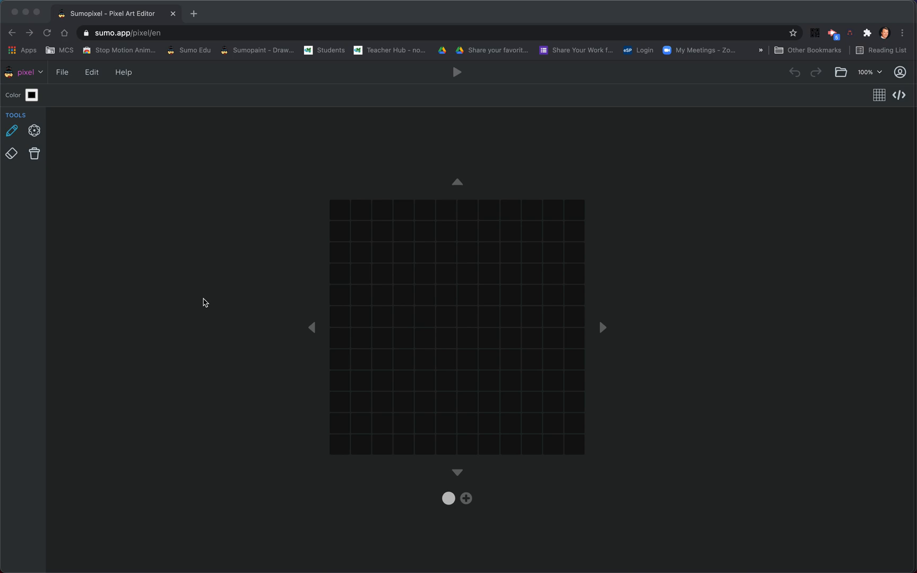
{"action": "mouse_move", "coordinate": [156, 76]}
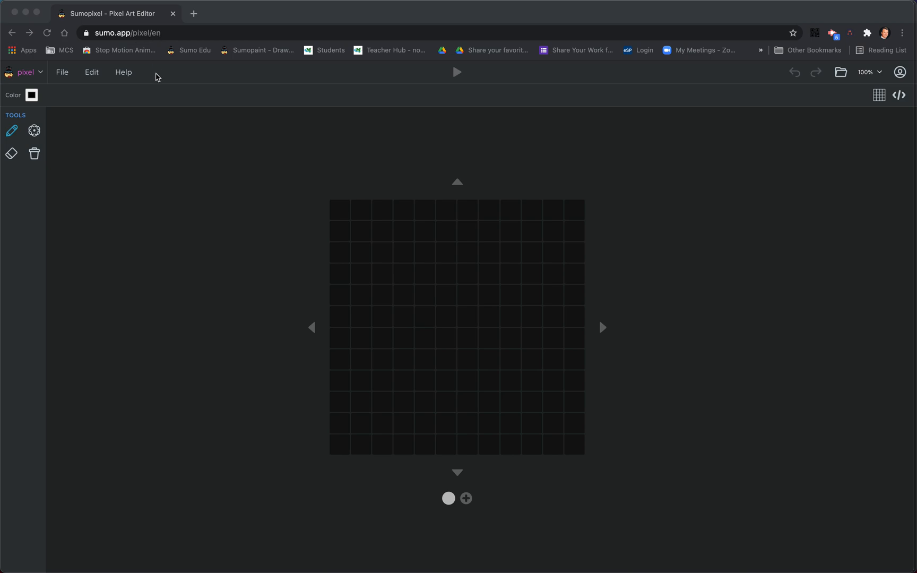
{"action": "mouse_move", "coordinate": [179, 156]}
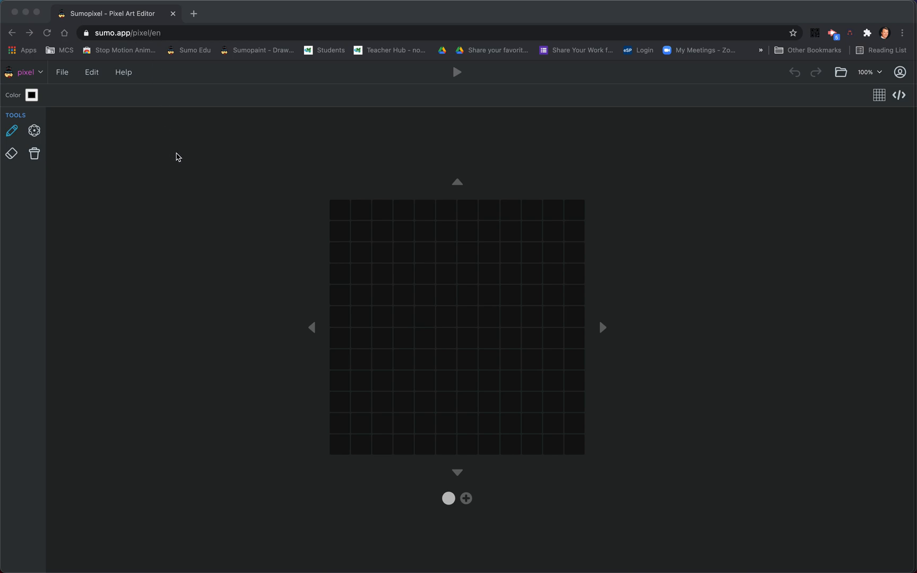
{"action": "mouse_move", "coordinate": [30, 79]}
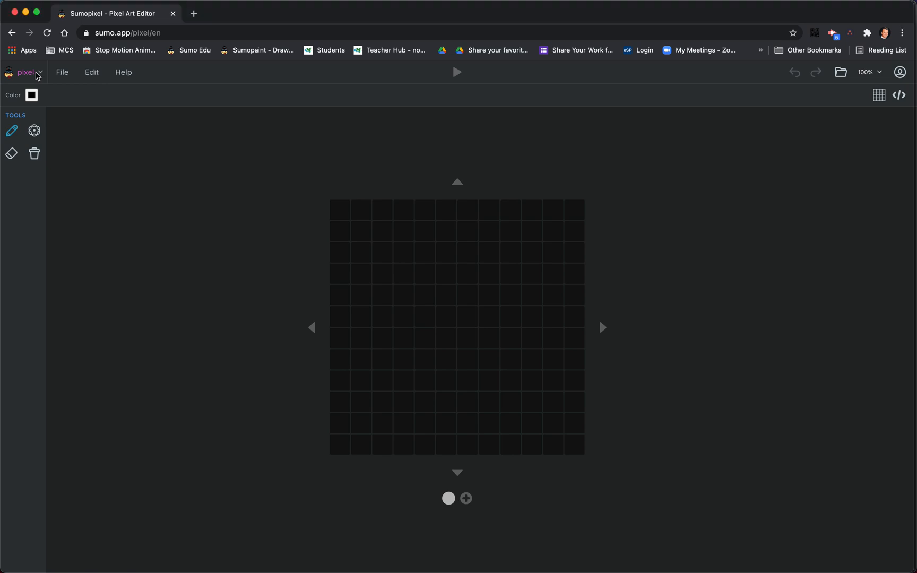
Briefly browse other Sumo apps, return to the editor, and set the grid to 32 × 32
{"action": "left_click", "coordinate": [40, 72]}
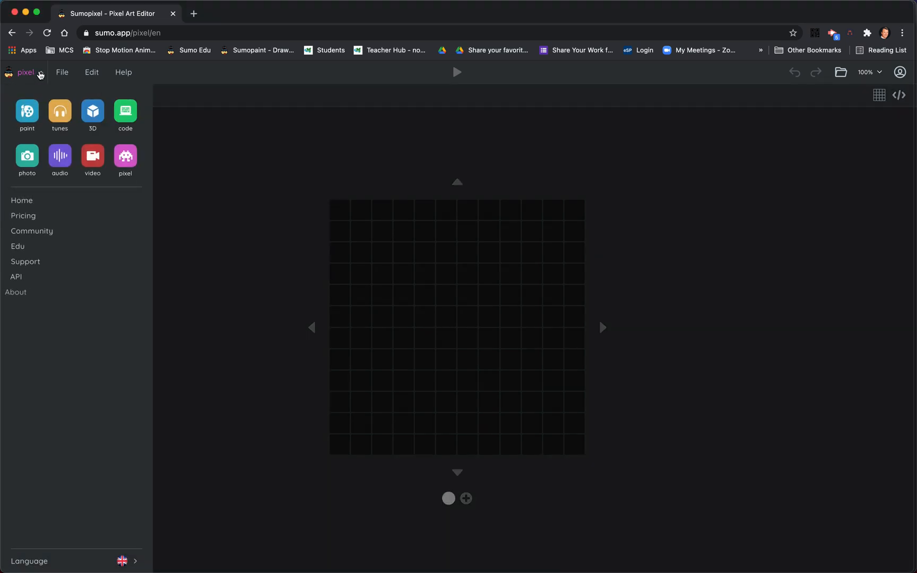
{"action": "mouse_move", "coordinate": [27, 110]}
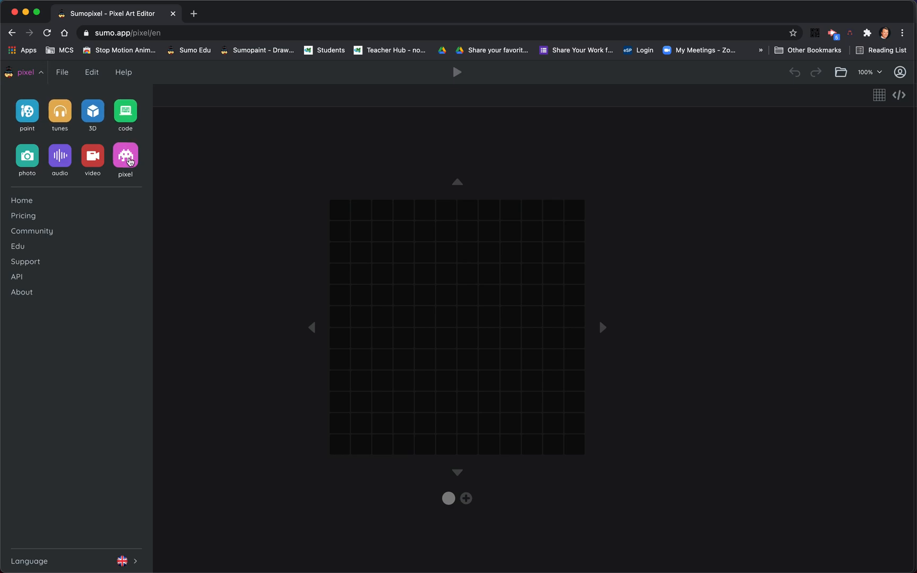
{"action": "left_click", "coordinate": [125, 155]}
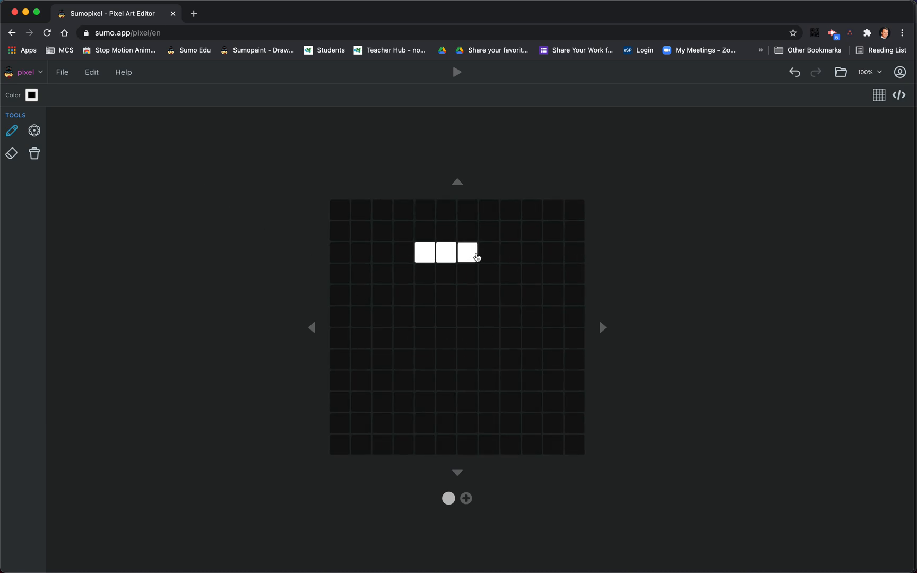
{"action": "mouse_move", "coordinate": [348, 240]}
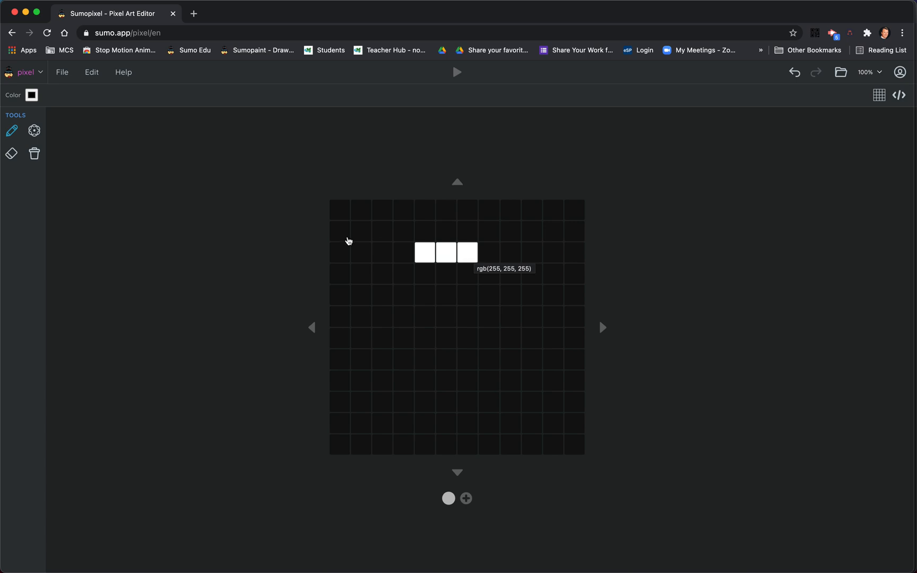
{"action": "mouse_move", "coordinate": [490, 274]}
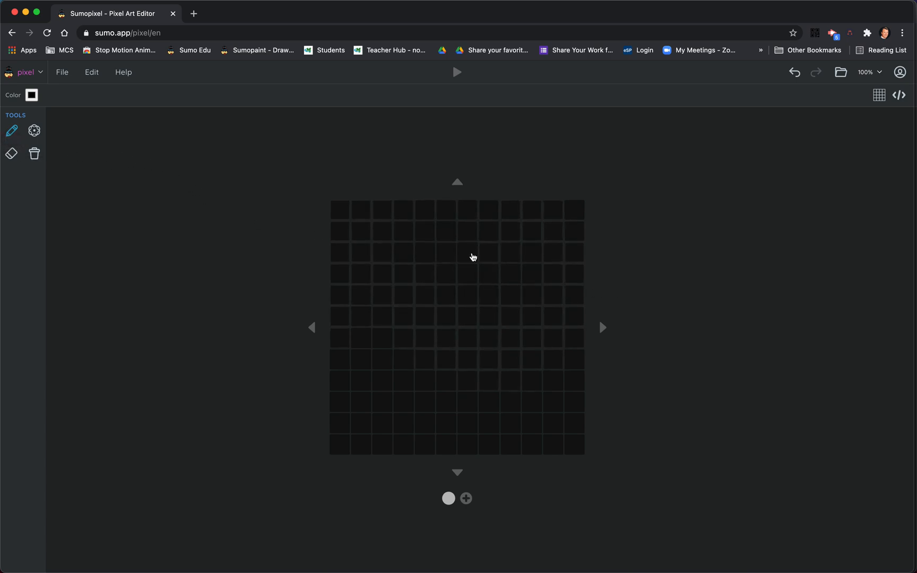
{"action": "mouse_move", "coordinate": [702, 244]}
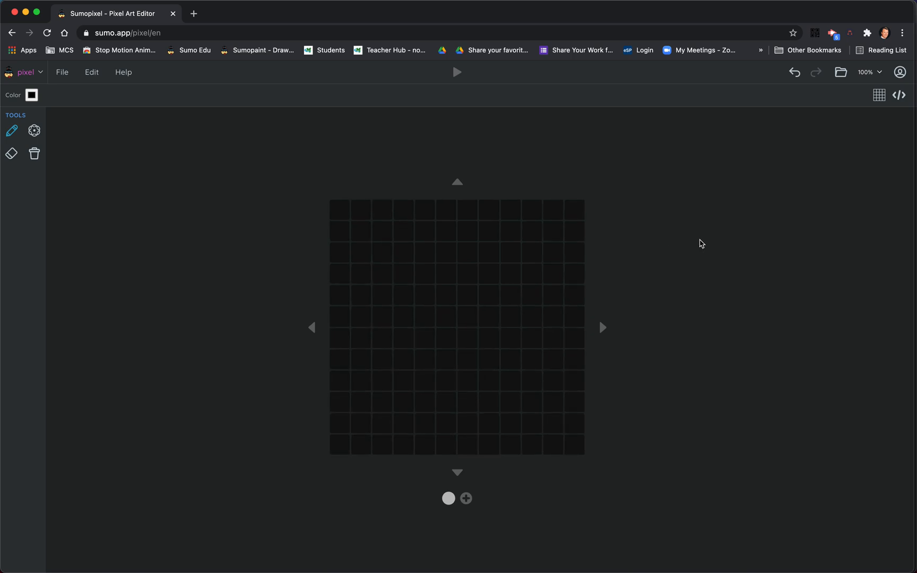
{"action": "mouse_move", "coordinate": [878, 102]}
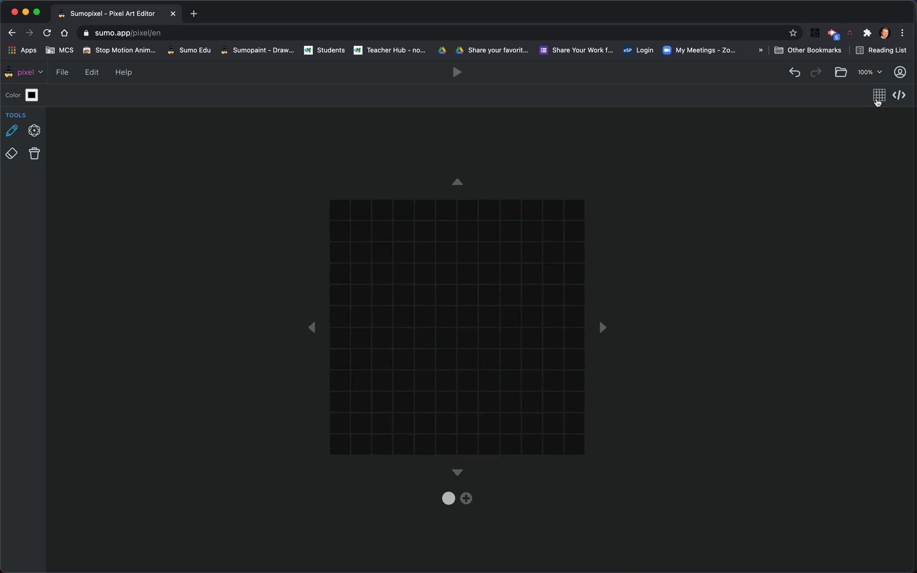
{"action": "left_click", "coordinate": [878, 95]}
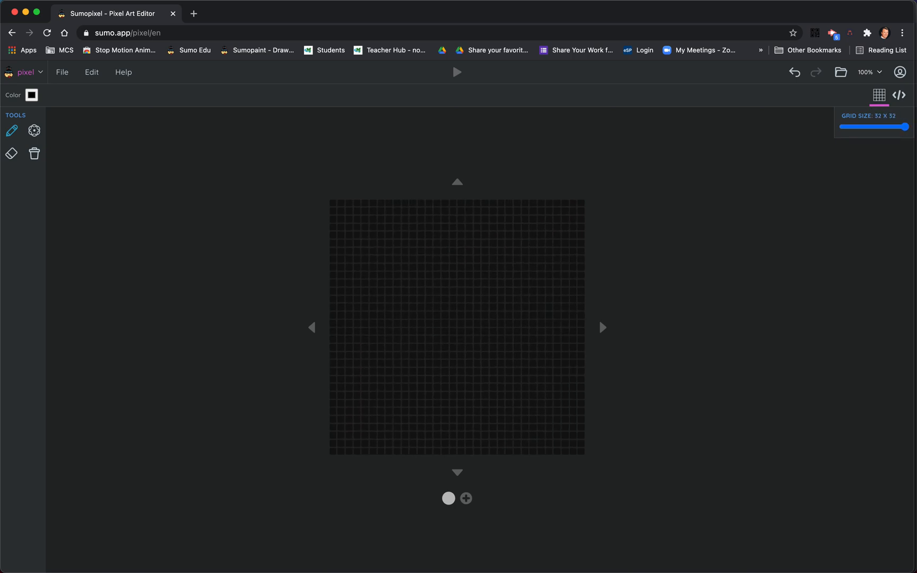
{"action": "mouse_move", "coordinate": [565, 218]}
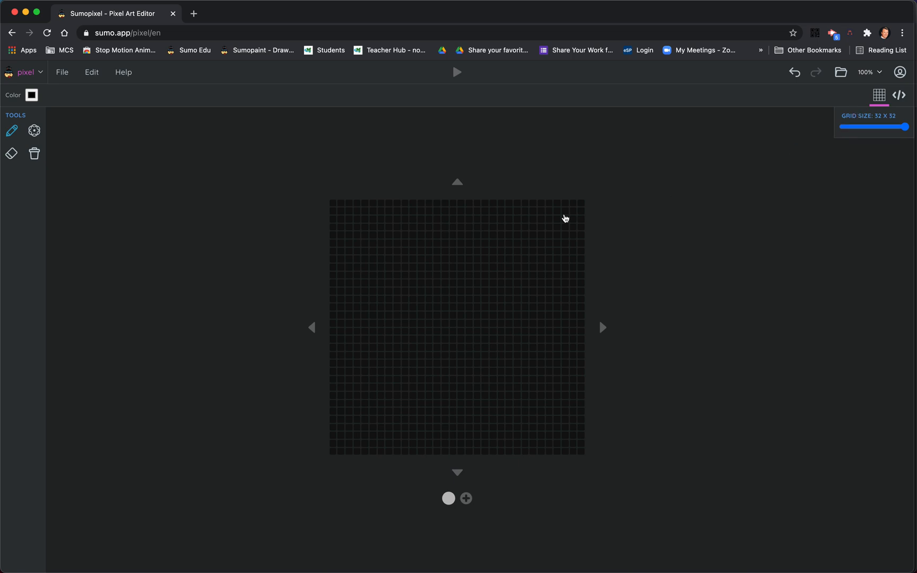
{"action": "mouse_move", "coordinate": [464, 229]}
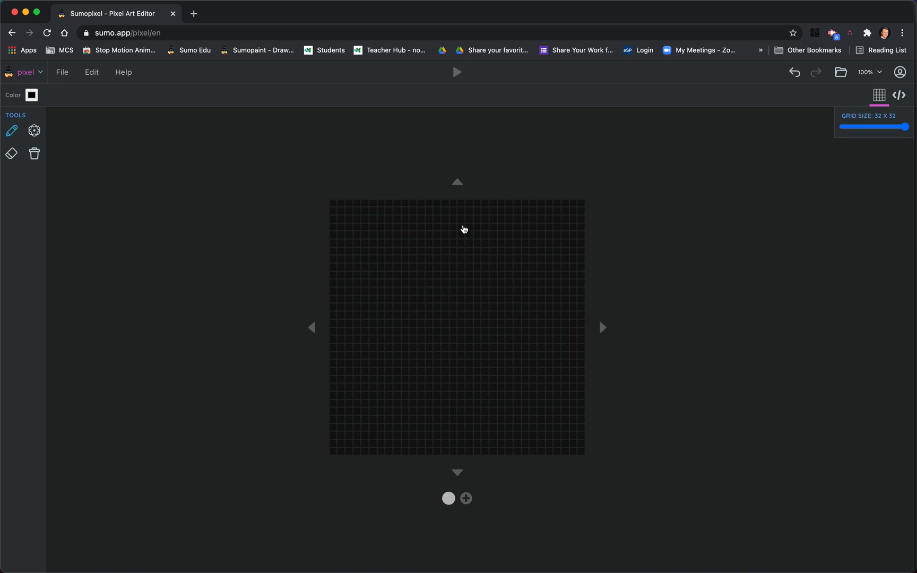
{"action": "mouse_move", "coordinate": [472, 274]}
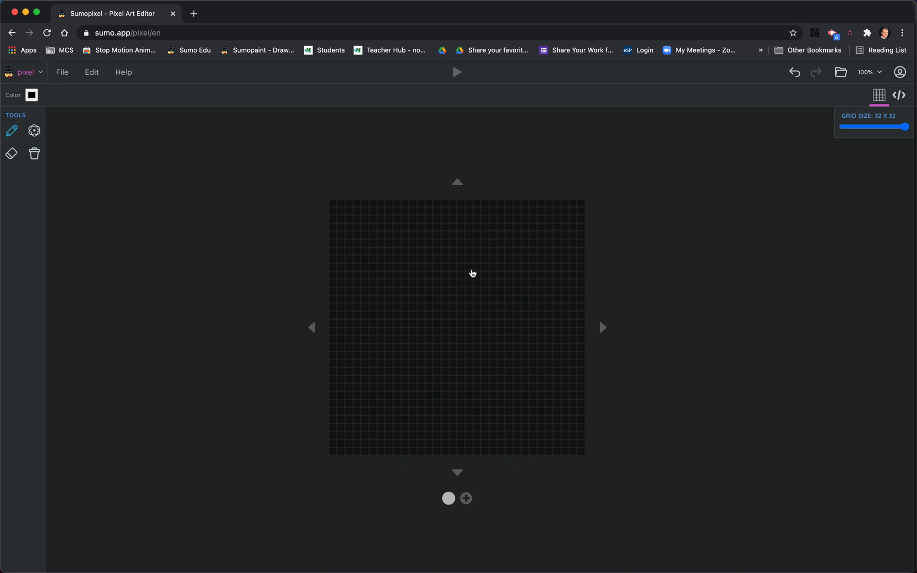
{"action": "mouse_move", "coordinate": [480, 223]}
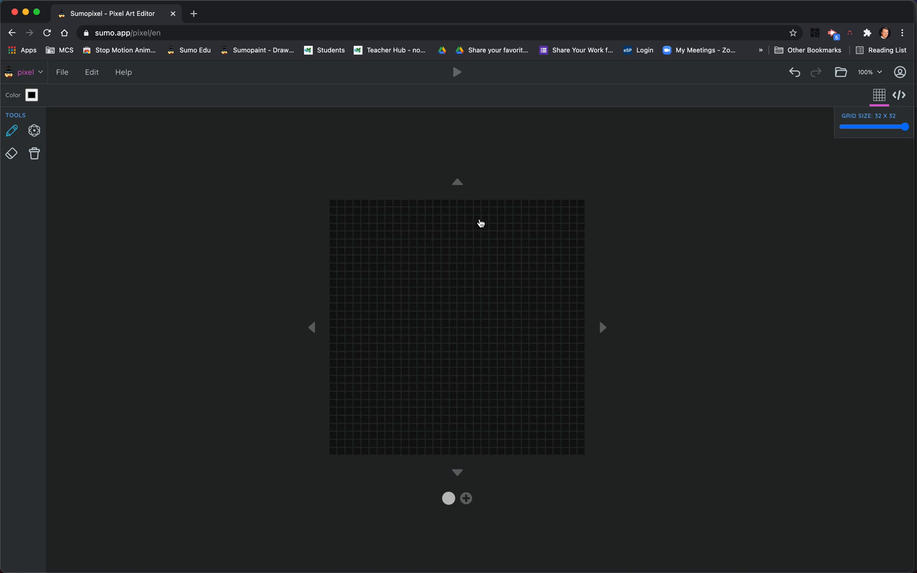
{"action": "mouse_move", "coordinate": [478, 244]}
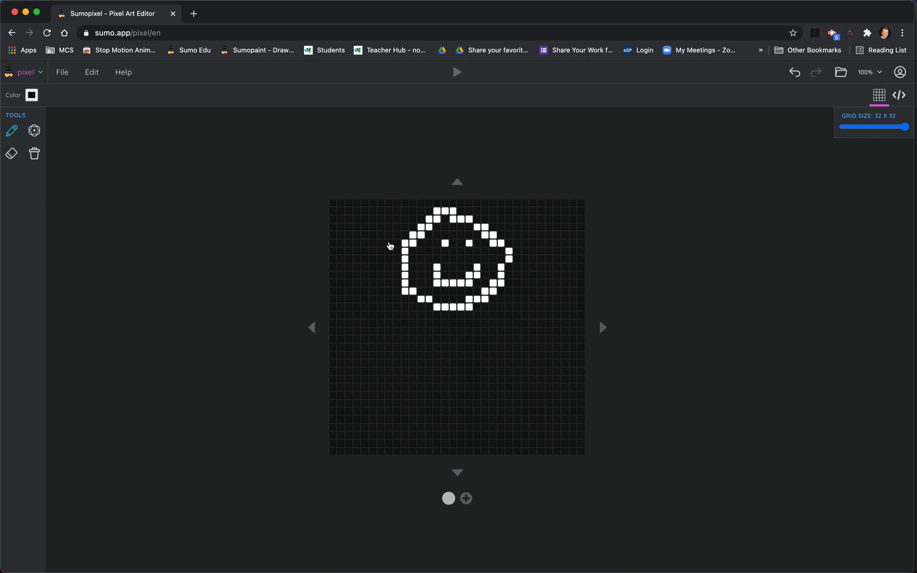
{"action": "mouse_move", "coordinate": [34, 131]}
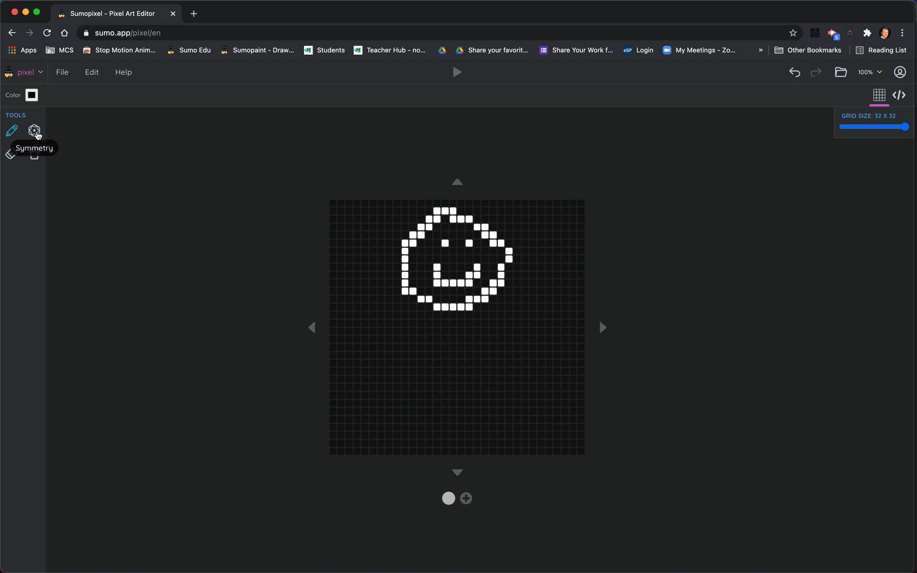
Enable vertical mirroring and draw the figure's torso, spread legs and raised arms
{"action": "left_click", "coordinate": [34, 130]}
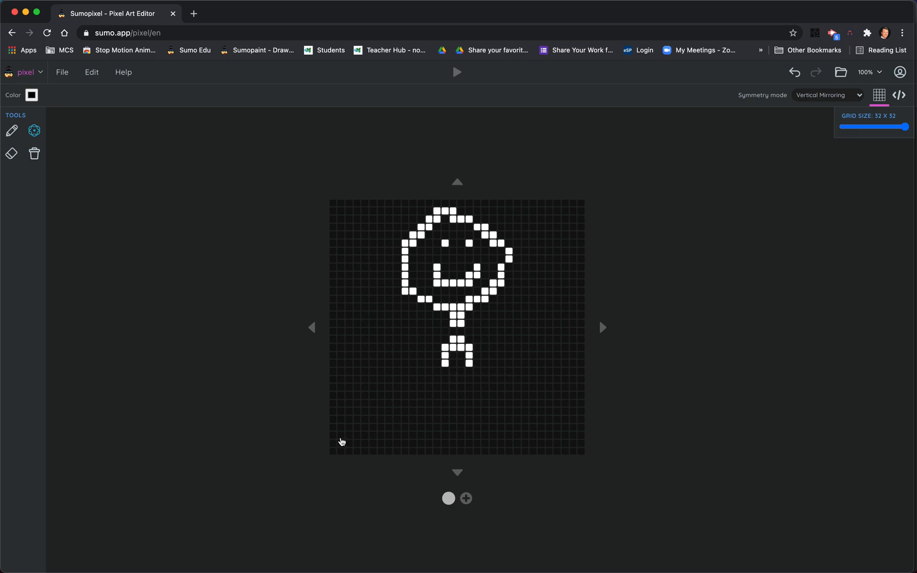
{"action": "left_click", "coordinate": [459, 356]}
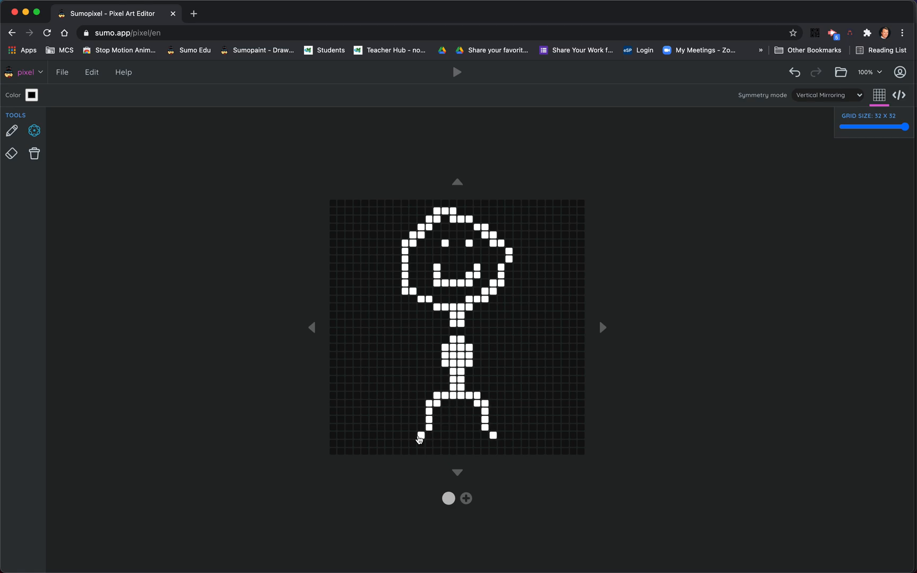
{"action": "left_click", "coordinate": [482, 343]}
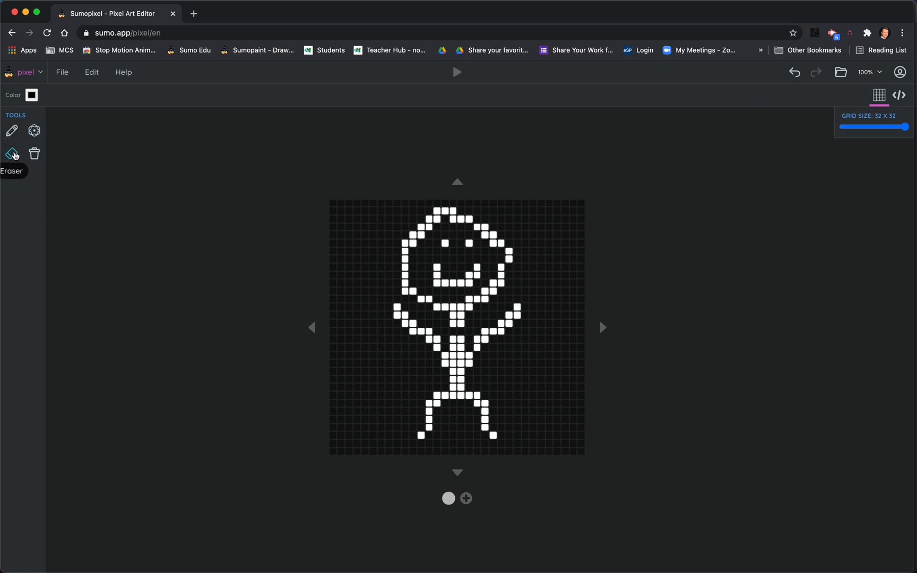
{"action": "mouse_move", "coordinate": [406, 345]}
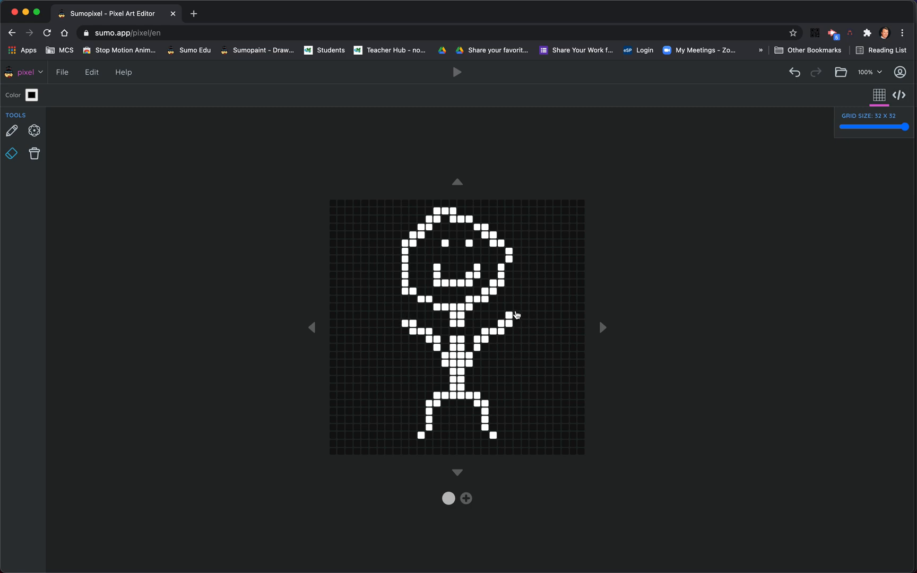
{"action": "mouse_move", "coordinate": [45, 174]}
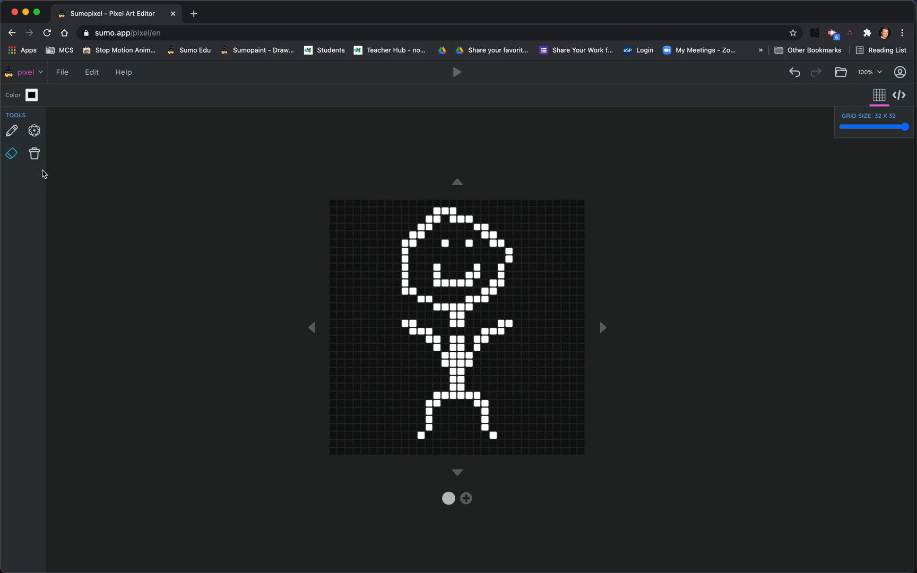
{"action": "mouse_move", "coordinate": [466, 498]}
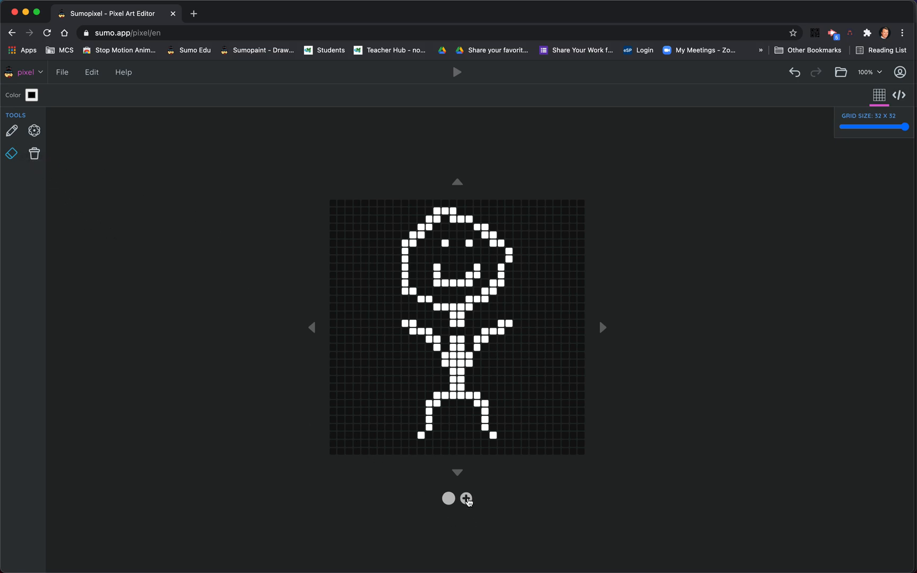
Add a new animation frame for the crouching pose
{"action": "left_click", "coordinate": [466, 498]}
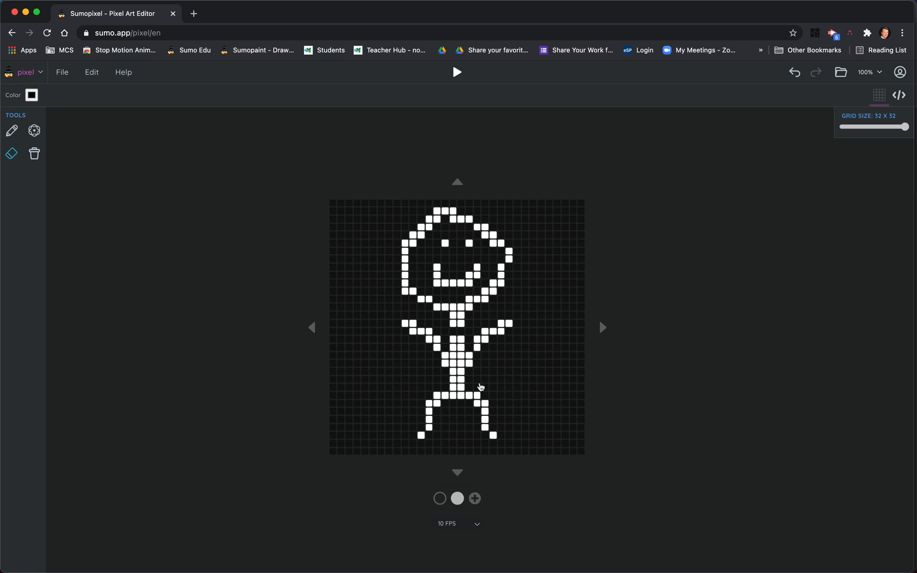
{"action": "mouse_move", "coordinate": [334, 310]}
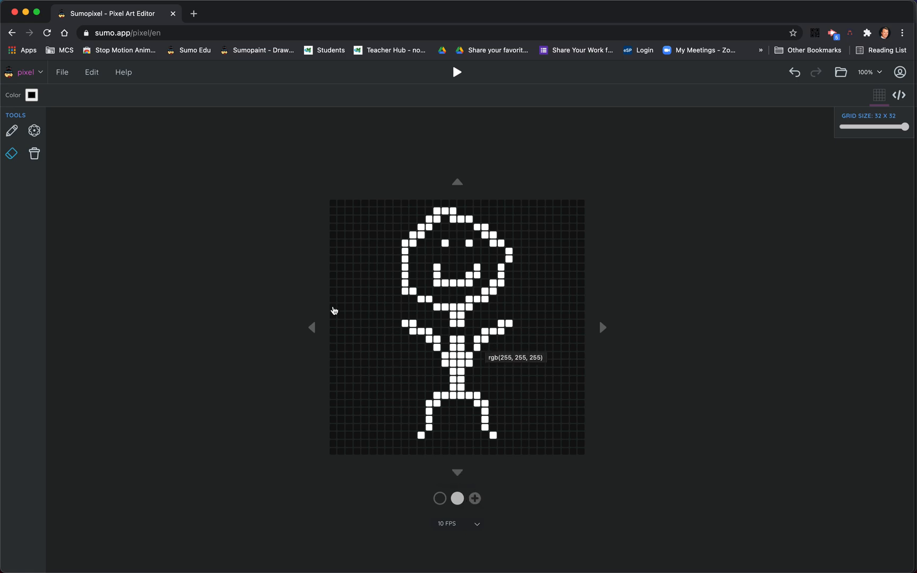
{"action": "mouse_move", "coordinate": [457, 473]}
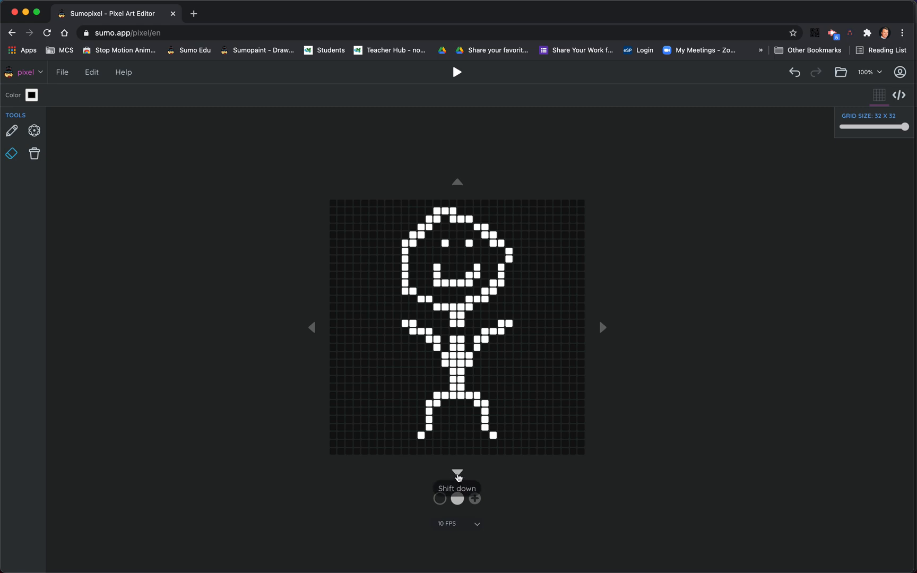
{"action": "left_click", "coordinate": [456, 471]}
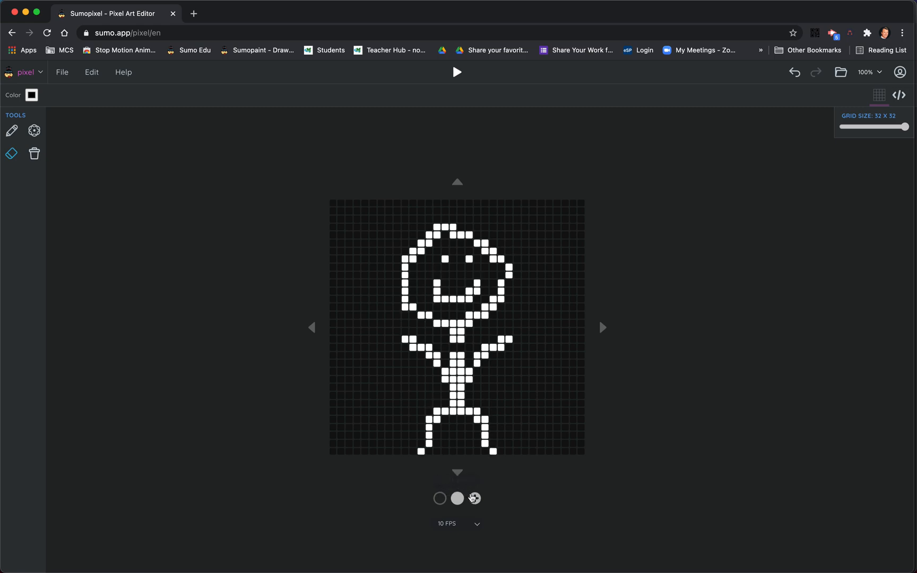
{"action": "left_click", "coordinate": [474, 499]}
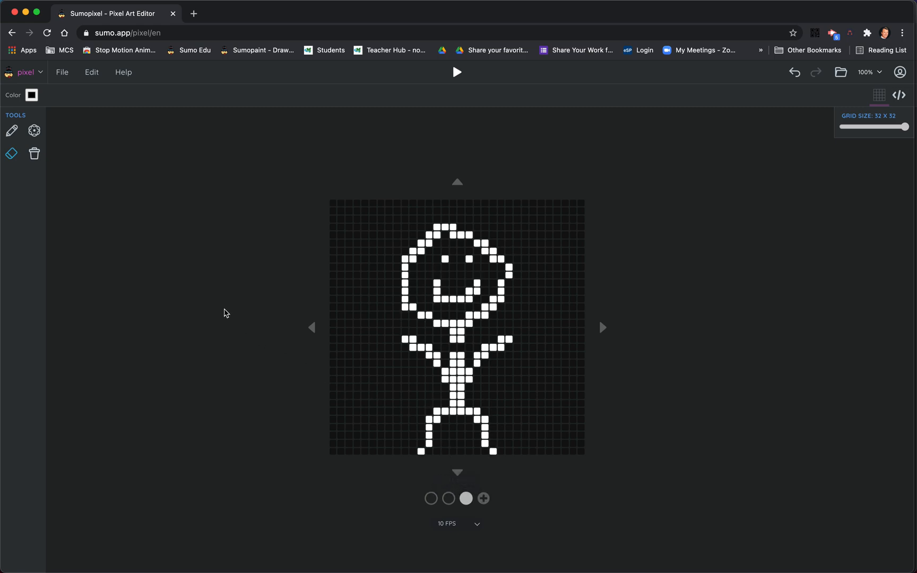
{"action": "mouse_move", "coordinate": [371, 406]}
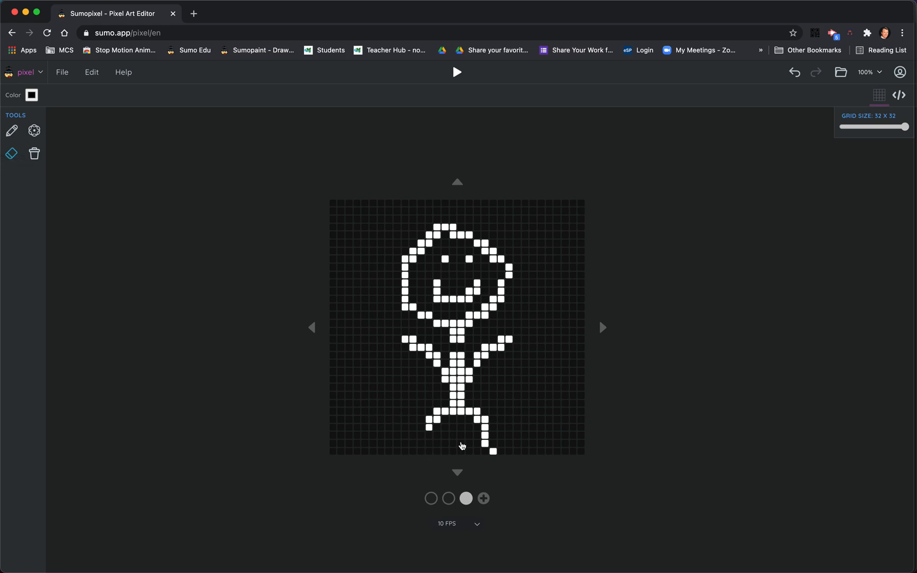
Erase and redraw pixels so the legs bend and the right arm sticks out horizontally
{"action": "left_click", "coordinate": [484, 437]}
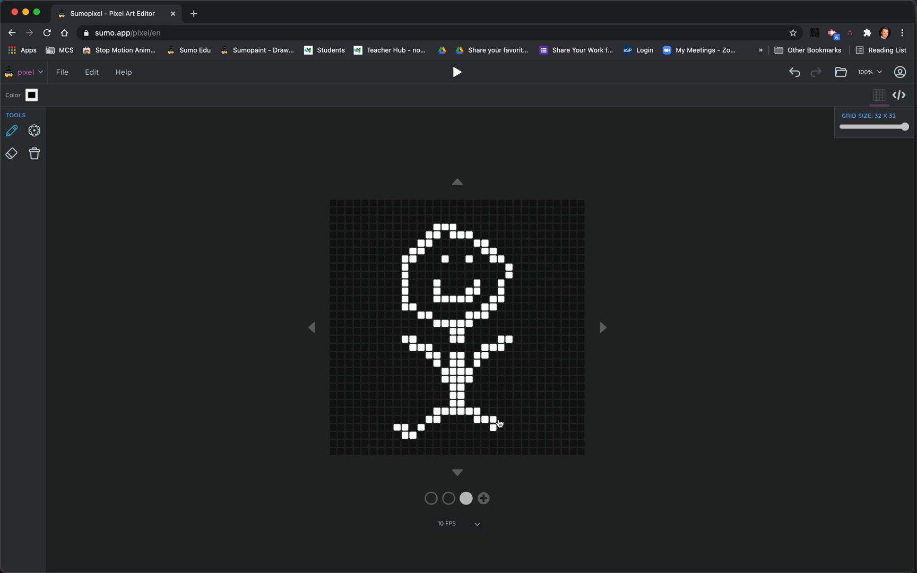
{"action": "left_click", "coordinate": [506, 421]}
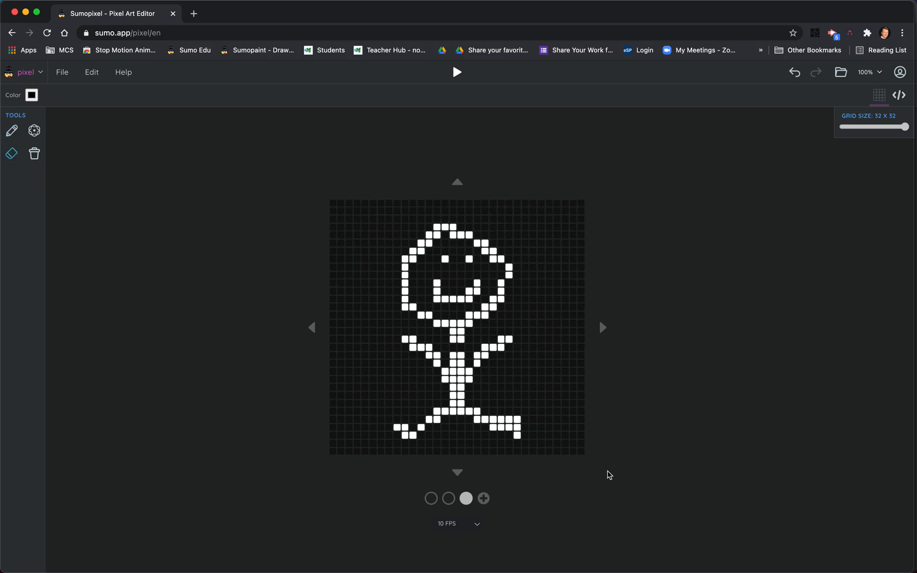
{"action": "left_click", "coordinate": [517, 427]}
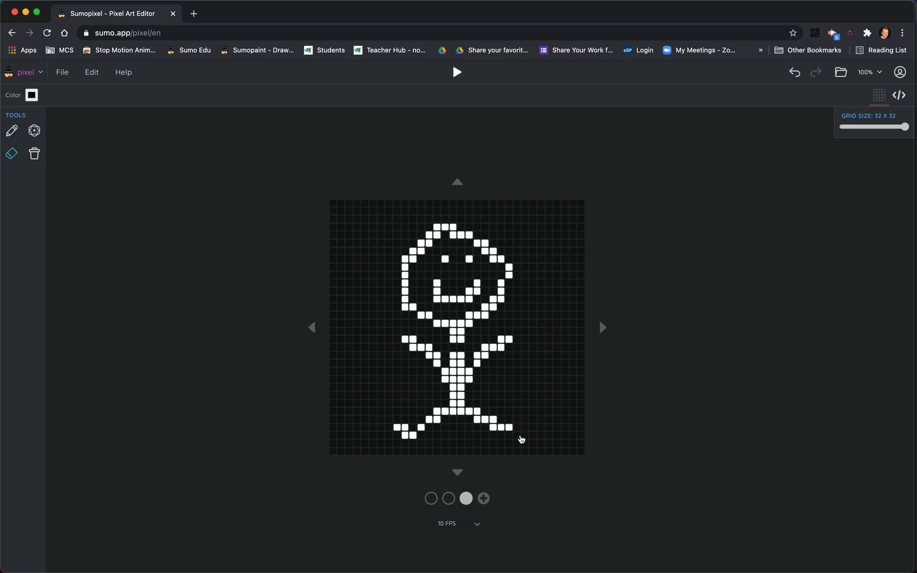
{"action": "mouse_move", "coordinate": [11, 131]}
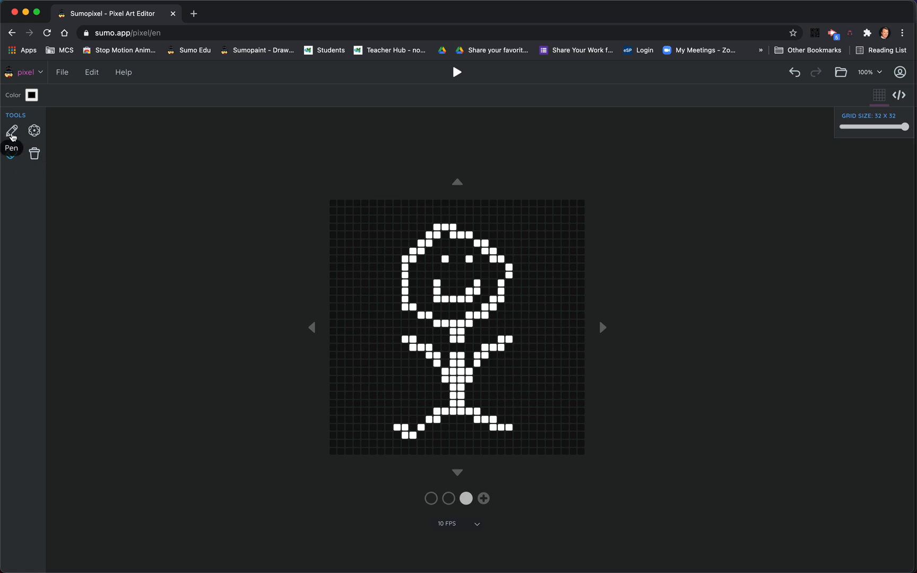
{"action": "left_click", "coordinate": [11, 131]}
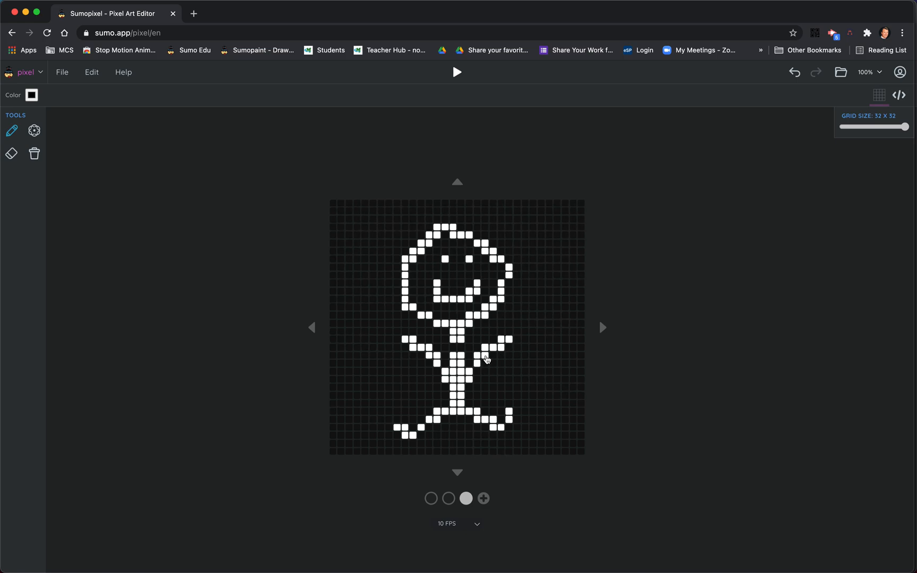
{"action": "left_click", "coordinate": [503, 356]}
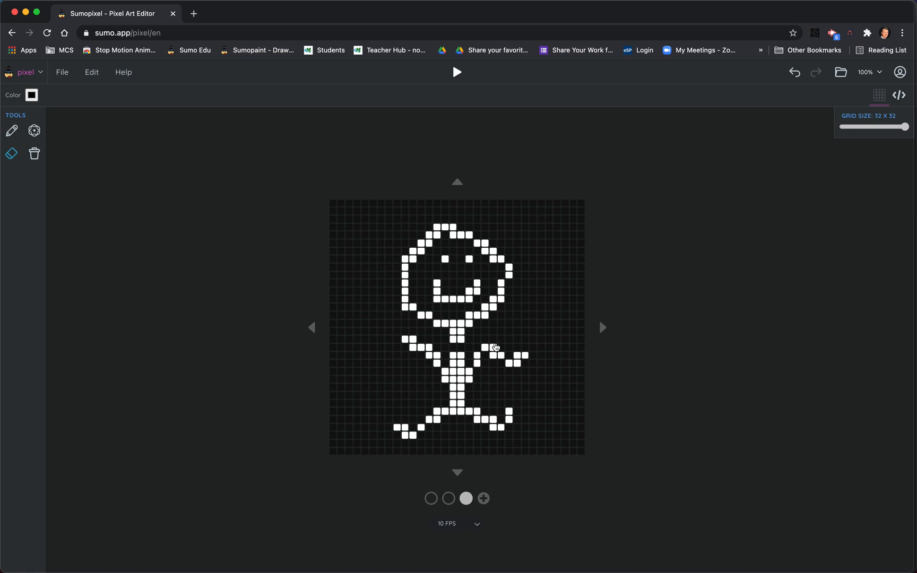
{"action": "left_click", "coordinate": [488, 347]}
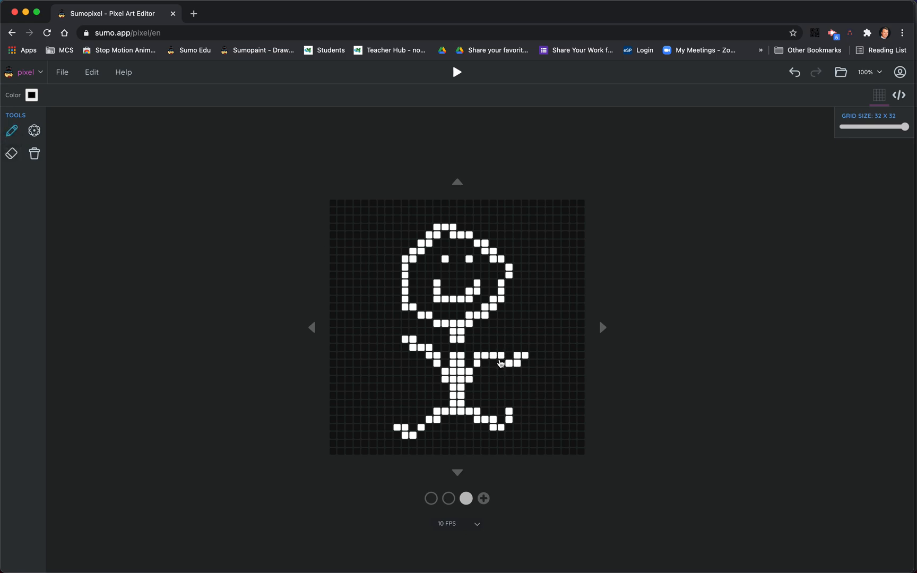
Add two more frames with an open mouth, wider stance and higher figure
{"action": "left_click", "coordinate": [483, 499]}
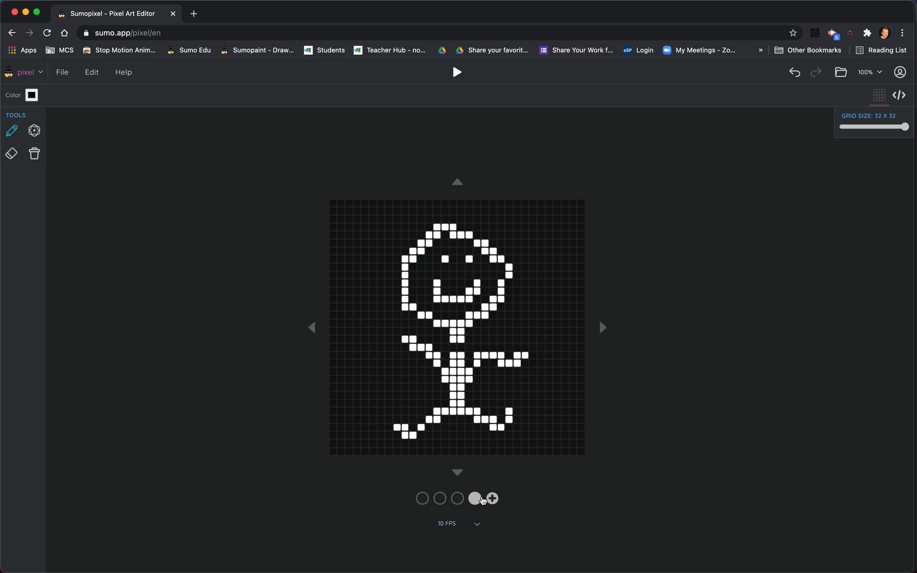
{"action": "mouse_move", "coordinate": [457, 182]}
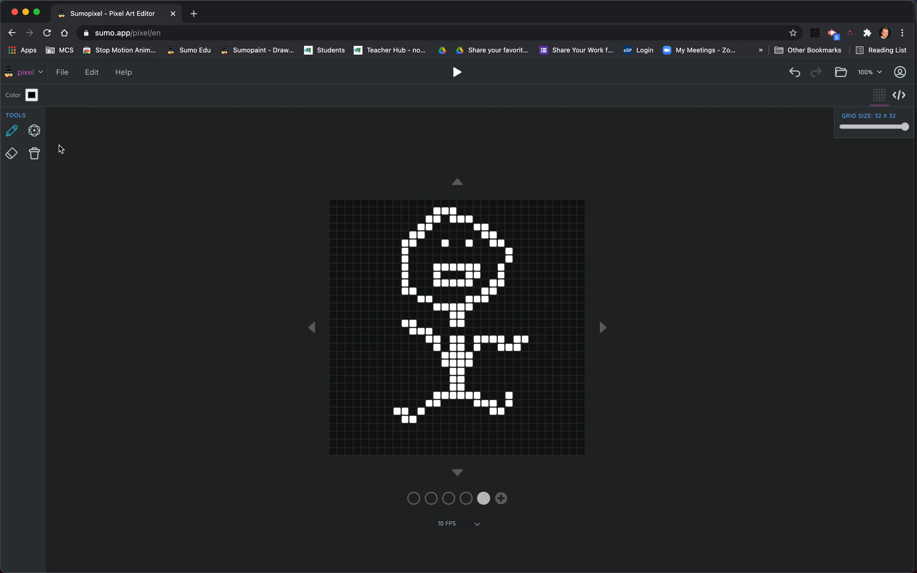
{"action": "mouse_move", "coordinate": [523, 540]}
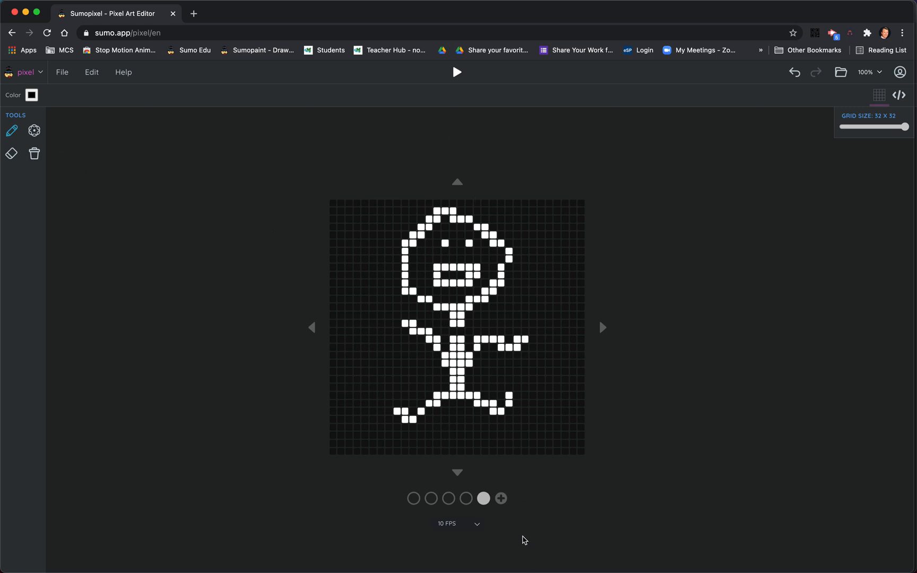
{"action": "left_click", "coordinate": [456, 182]}
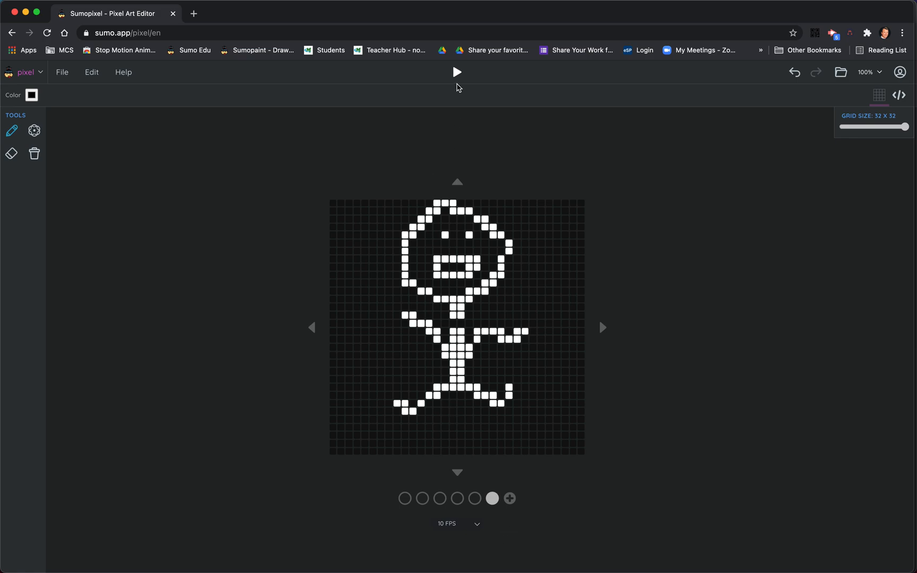
Play the six-frame animation preview, then pause it on the first frame
{"action": "left_click", "coordinate": [456, 72]}
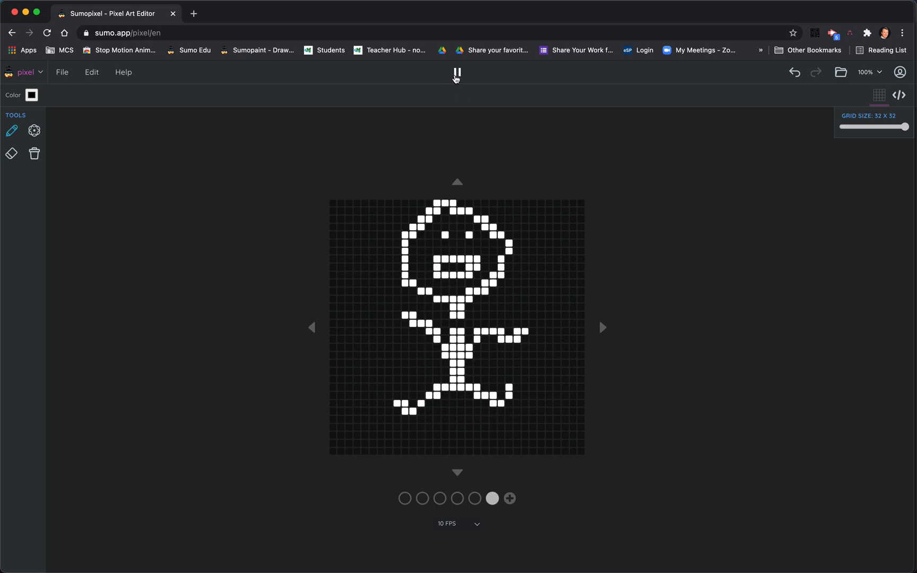
{"action": "left_click", "coordinate": [422, 499]}
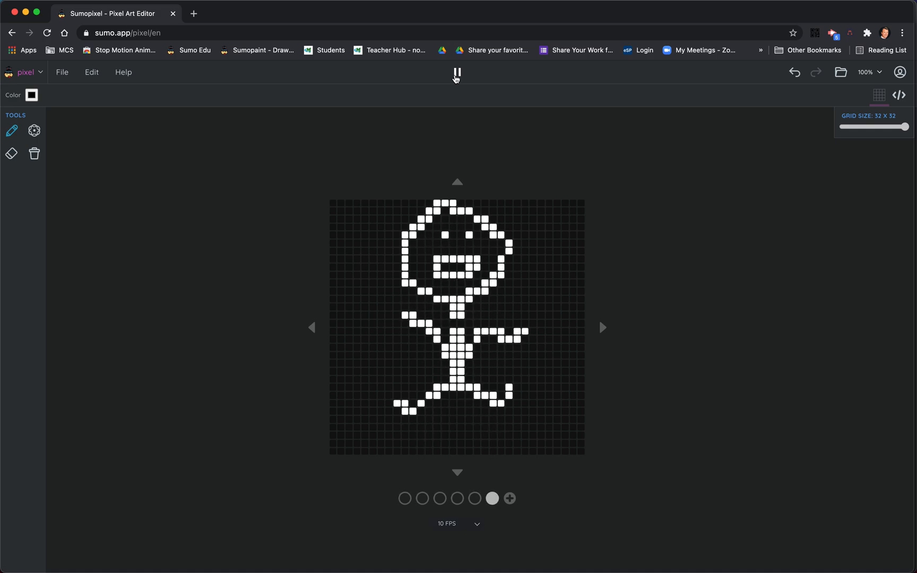
{"action": "left_click", "coordinate": [457, 72]}
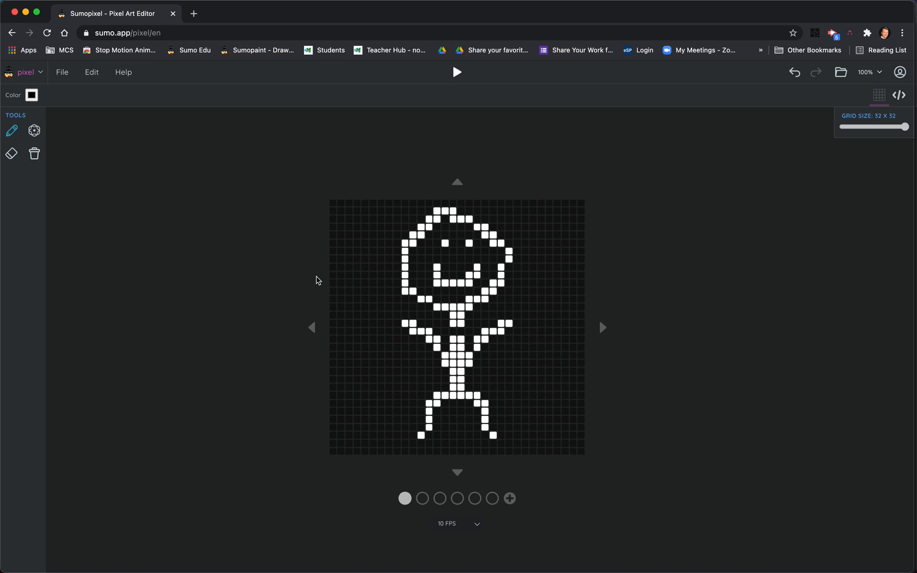
{"action": "mouse_move", "coordinate": [71, 126]}
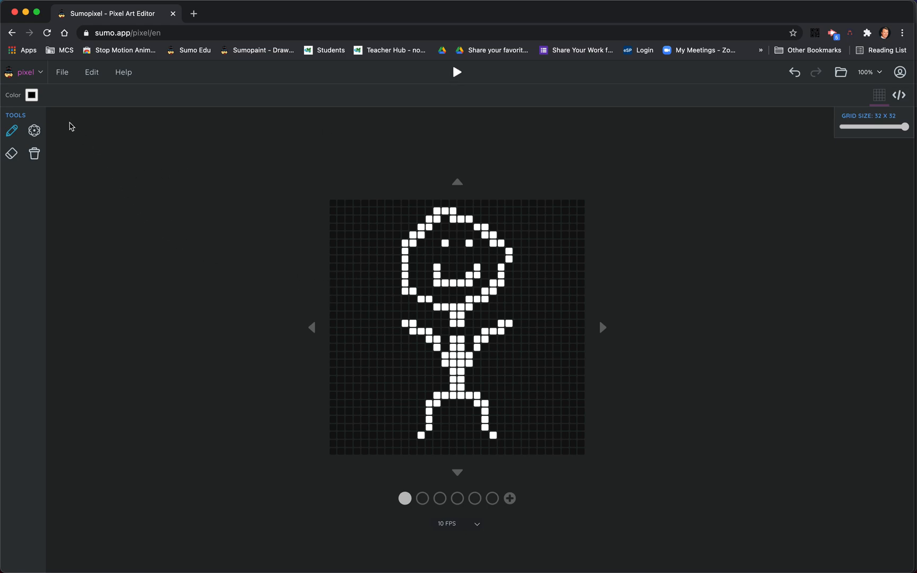
Pick dark navy blue and fill the stick figure's torso on frame 1
{"action": "left_click", "coordinate": [31, 95]}
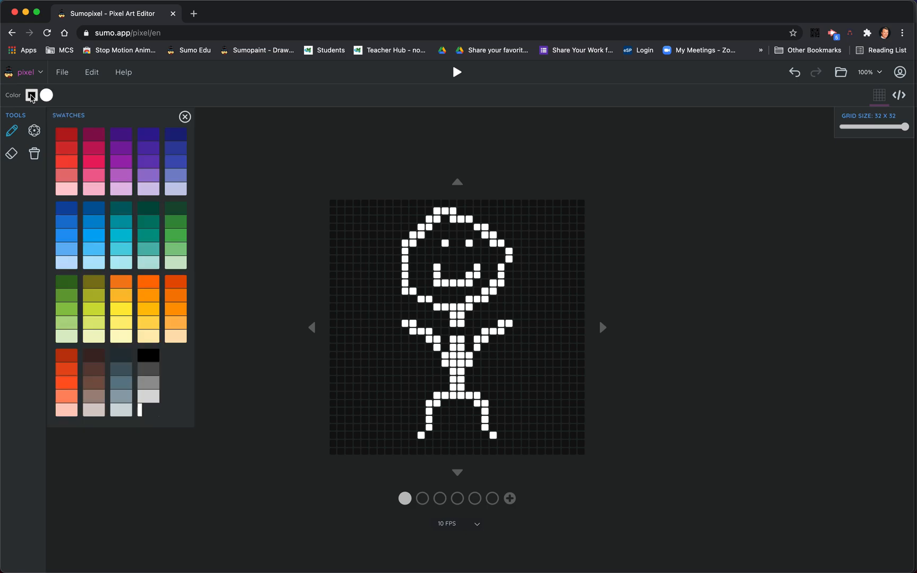
{"action": "left_click", "coordinate": [184, 116]}
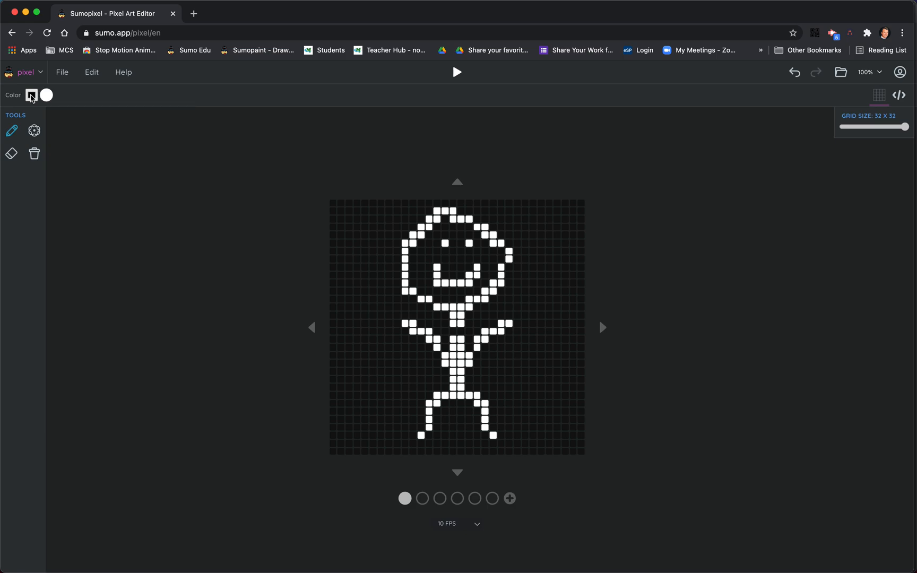
{"action": "left_click", "coordinate": [47, 96]}
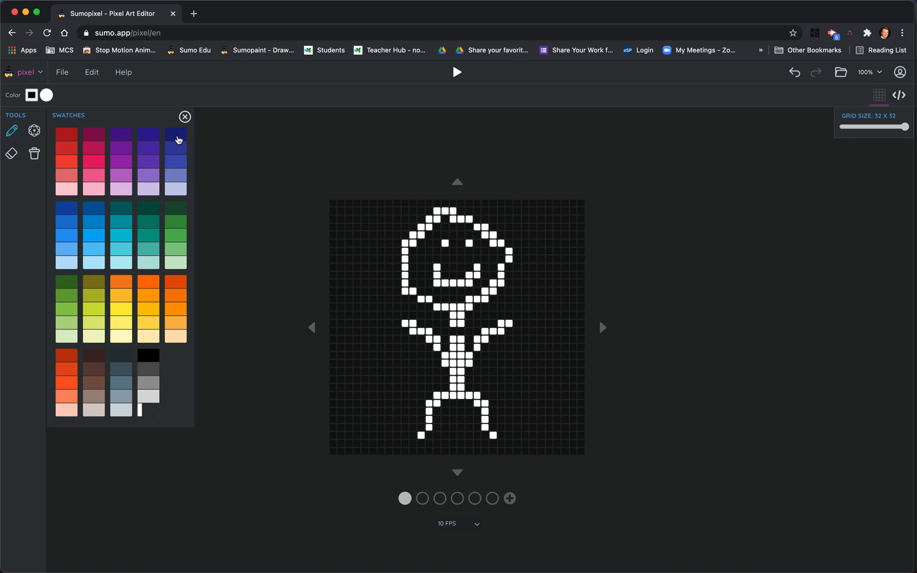
{"action": "left_click", "coordinate": [176, 134]}
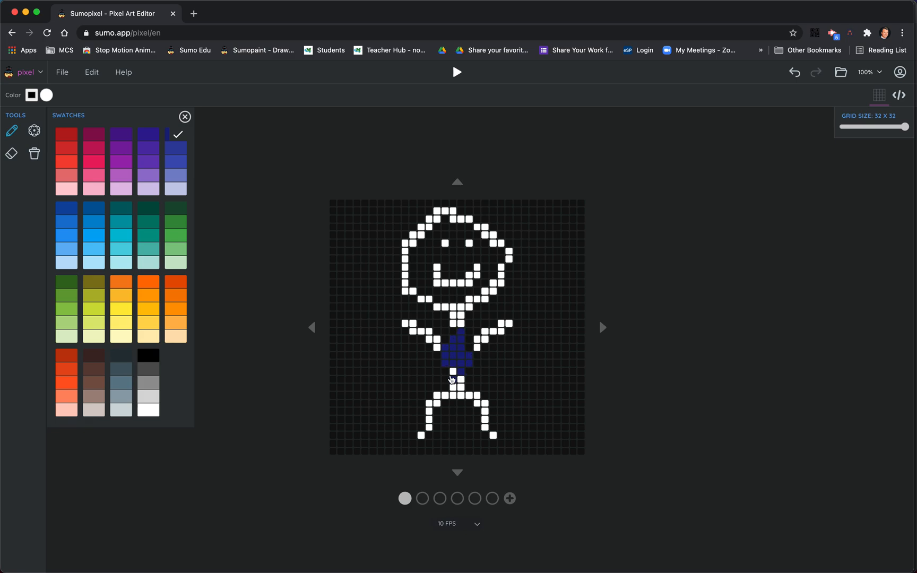
{"action": "left_click", "coordinate": [465, 380]}
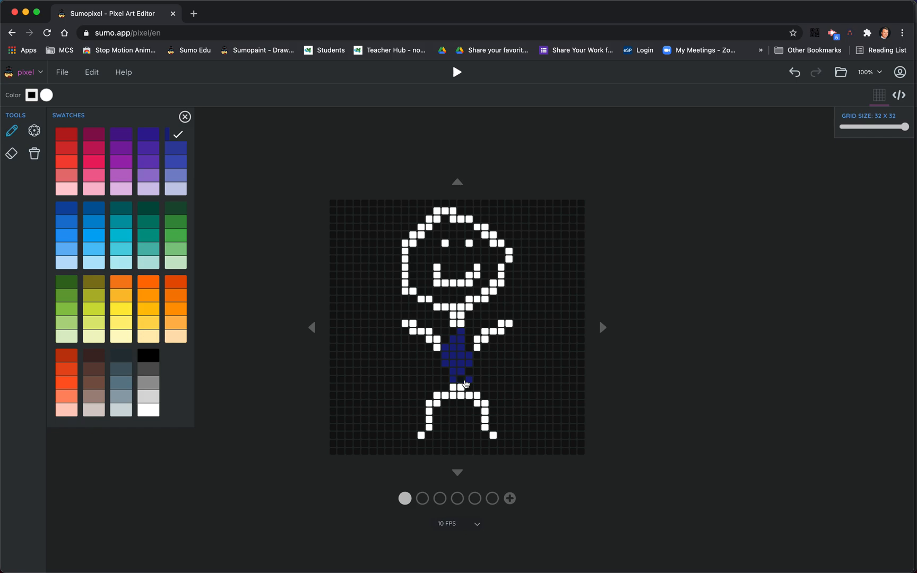
{"action": "left_click", "coordinate": [446, 377]}
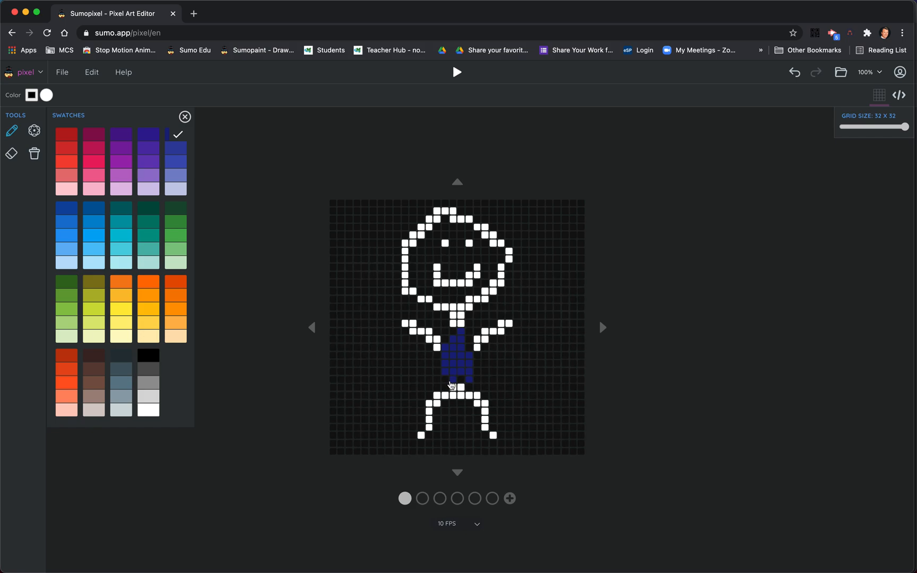
{"action": "left_click", "coordinate": [461, 379]}
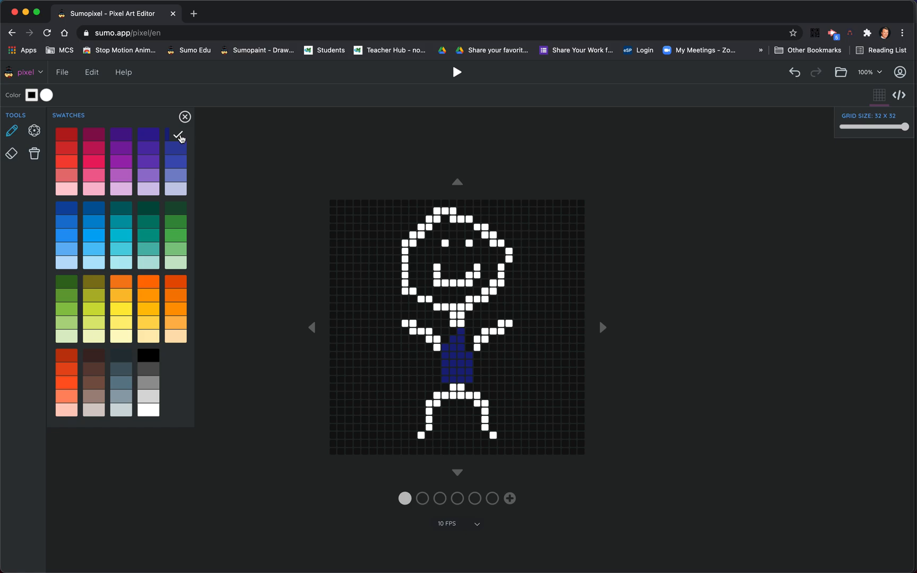
{"action": "mouse_move", "coordinate": [46, 95]}
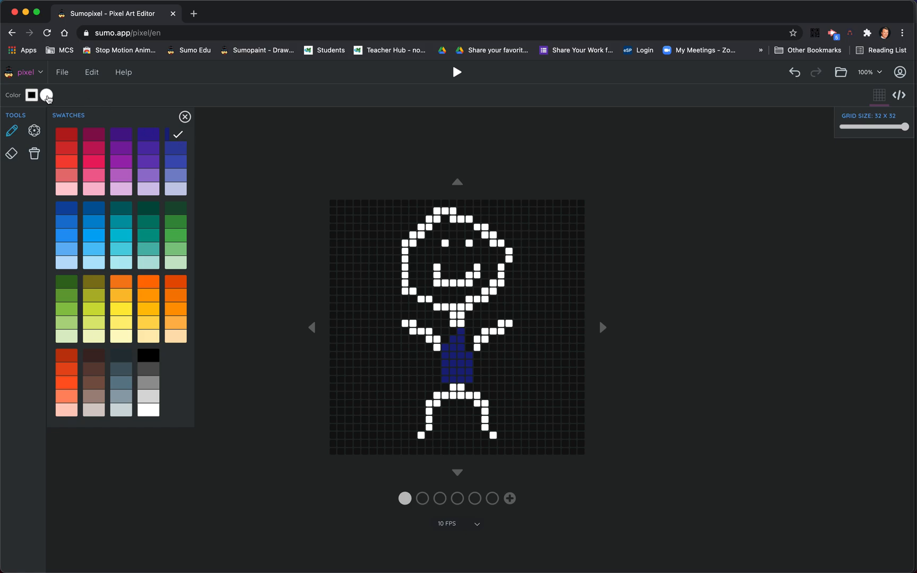
Add a dark crimson colour to the swatches and close them
{"action": "left_click", "coordinate": [176, 134]}
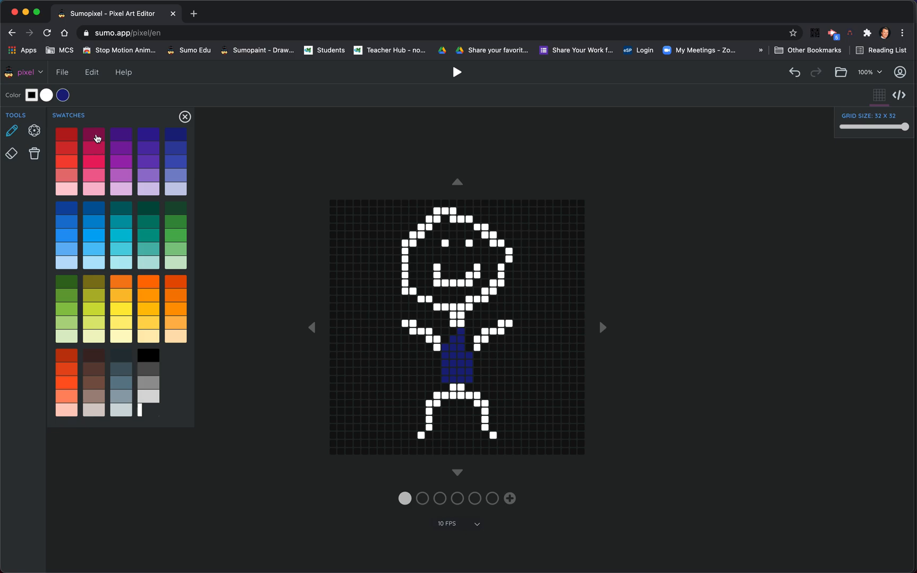
{"action": "left_click", "coordinate": [94, 133]}
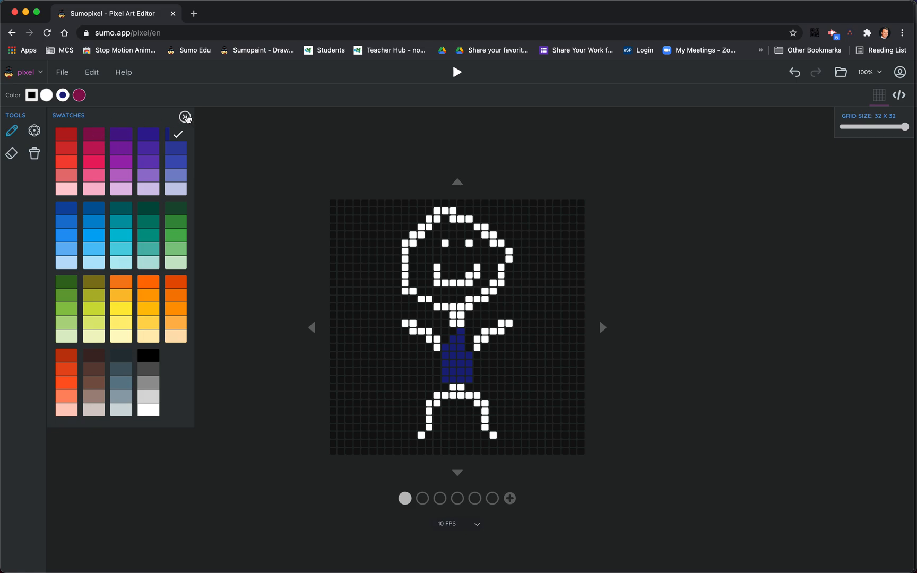
{"action": "left_click", "coordinate": [185, 116]}
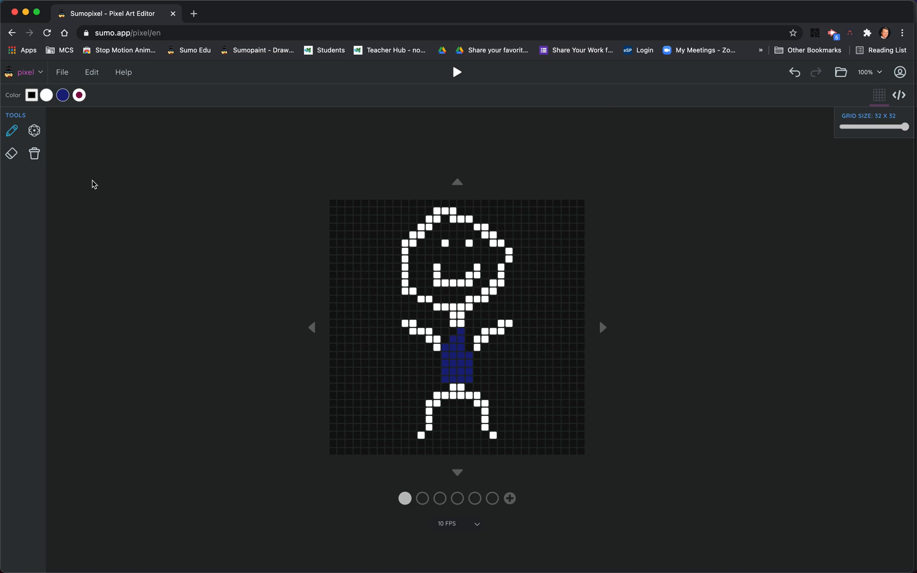
{"action": "mouse_move", "coordinate": [367, 482]}
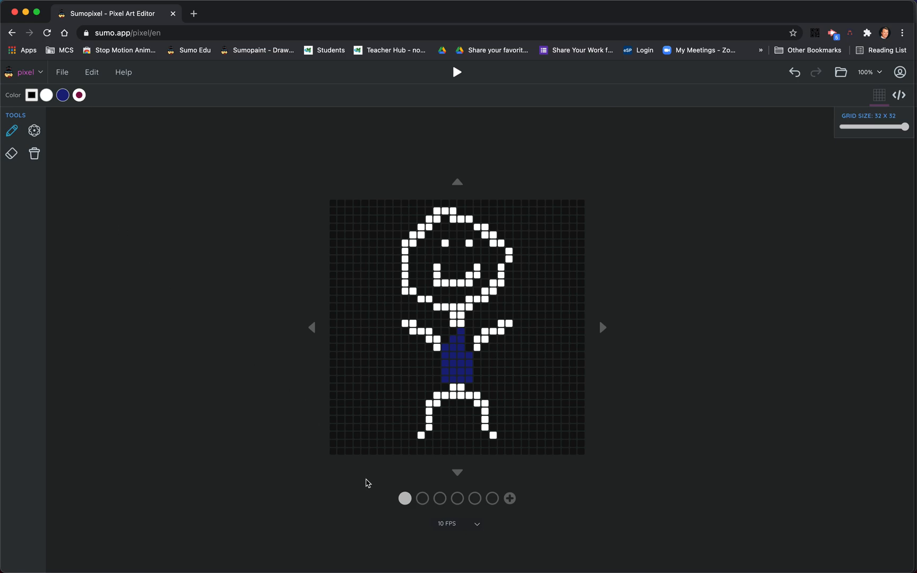
Delete the first frame, leaving five, and review frames 1–3
{"action": "left_click", "coordinate": [421, 498]}
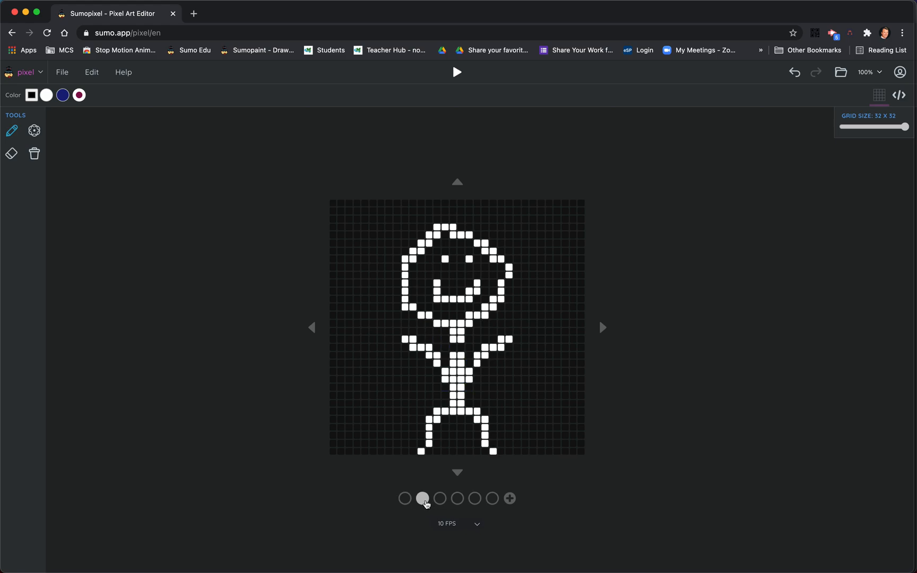
{"action": "left_click", "coordinate": [405, 499]}
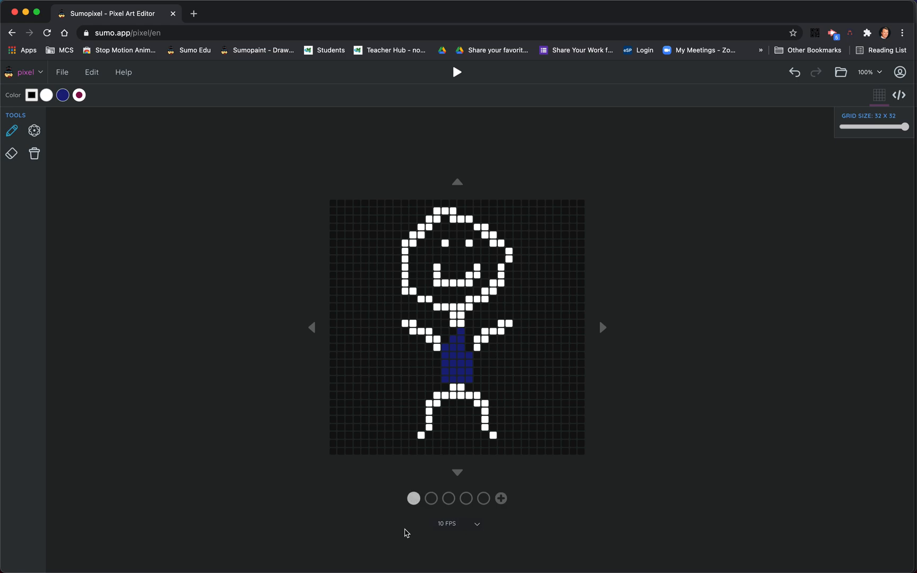
{"action": "left_click", "coordinate": [431, 499]}
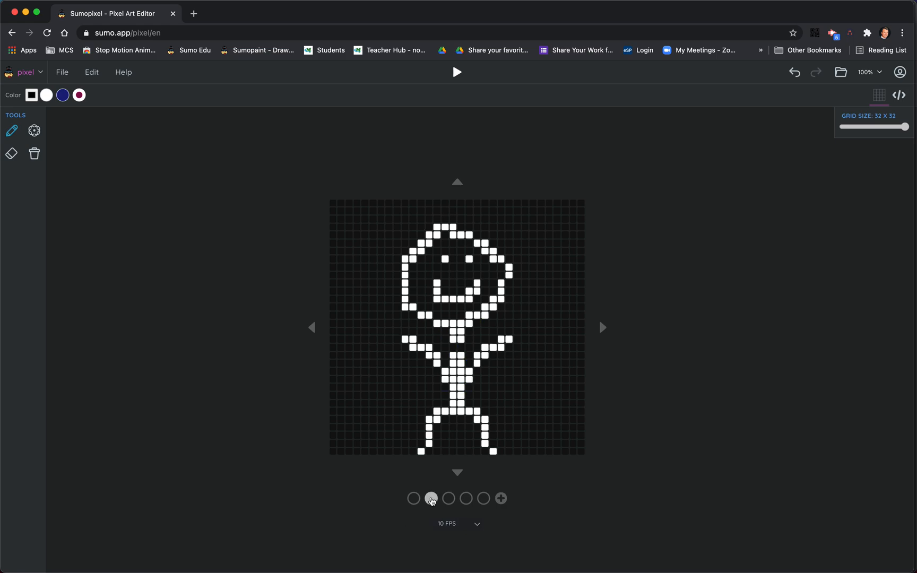
{"action": "left_click", "coordinate": [413, 498]}
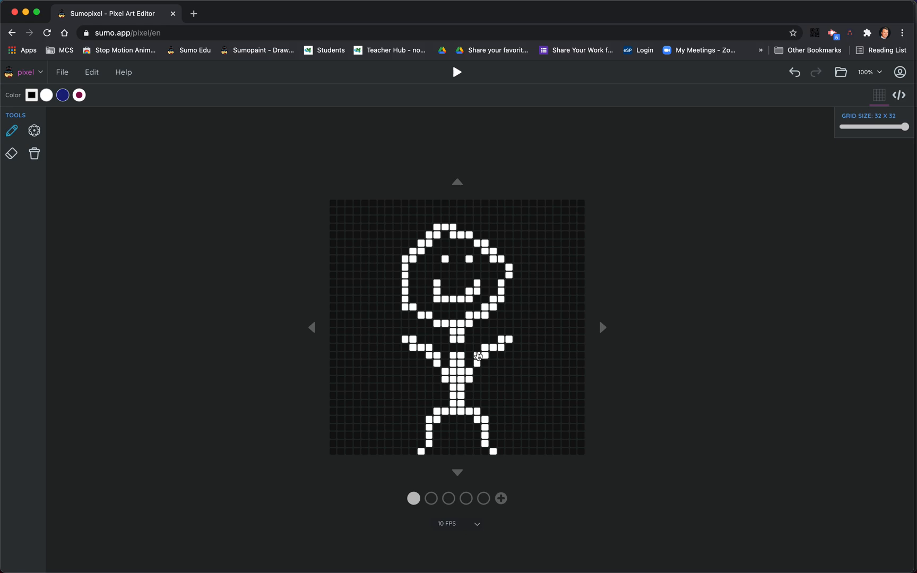
{"action": "left_click", "coordinate": [431, 498]}
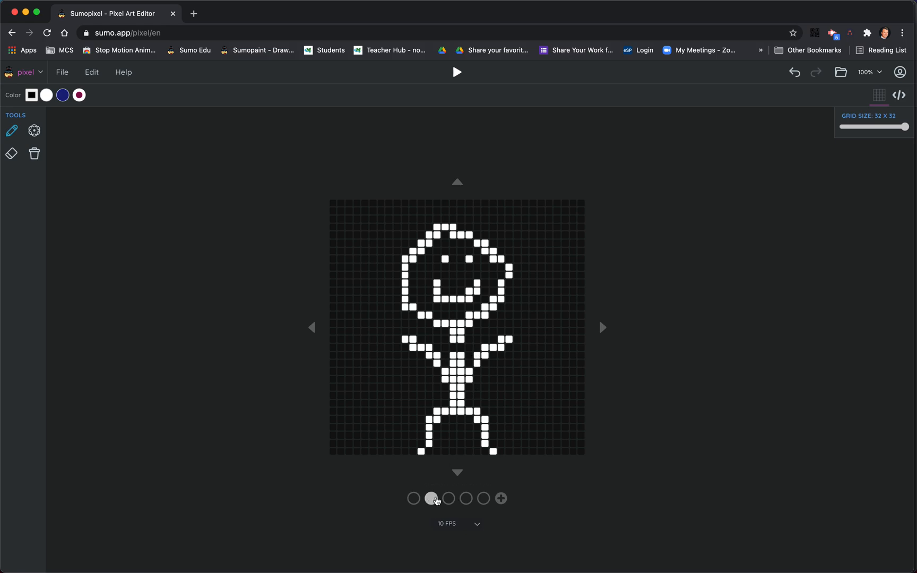
{"action": "left_click", "coordinate": [448, 498]}
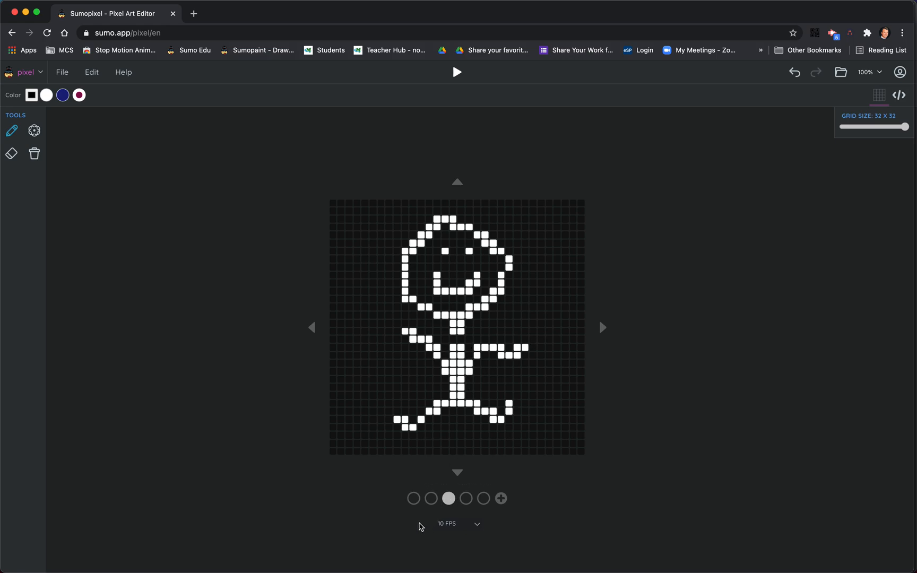
{"action": "mouse_move", "coordinate": [460, 529]}
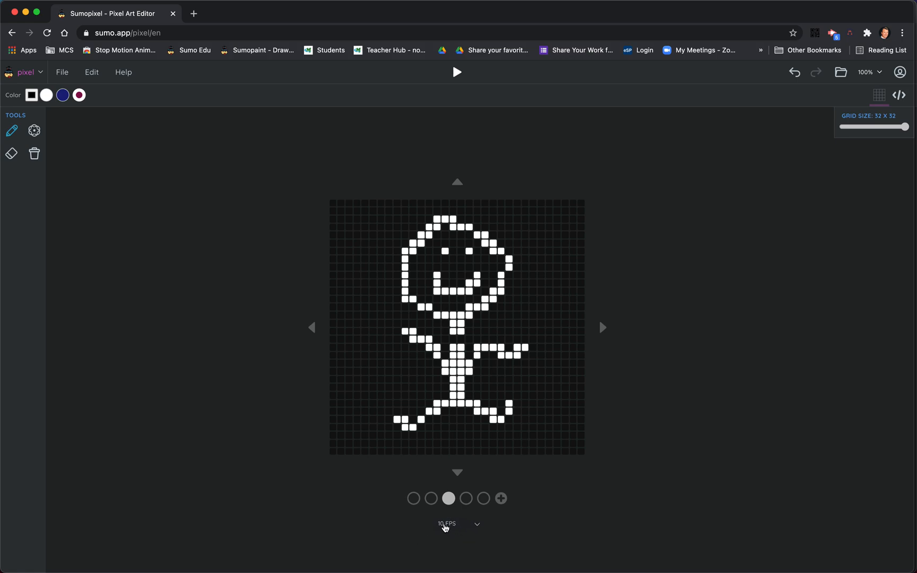
Choose 5 FPS from the frame-rate dropdown
{"action": "left_click", "coordinate": [457, 523]}
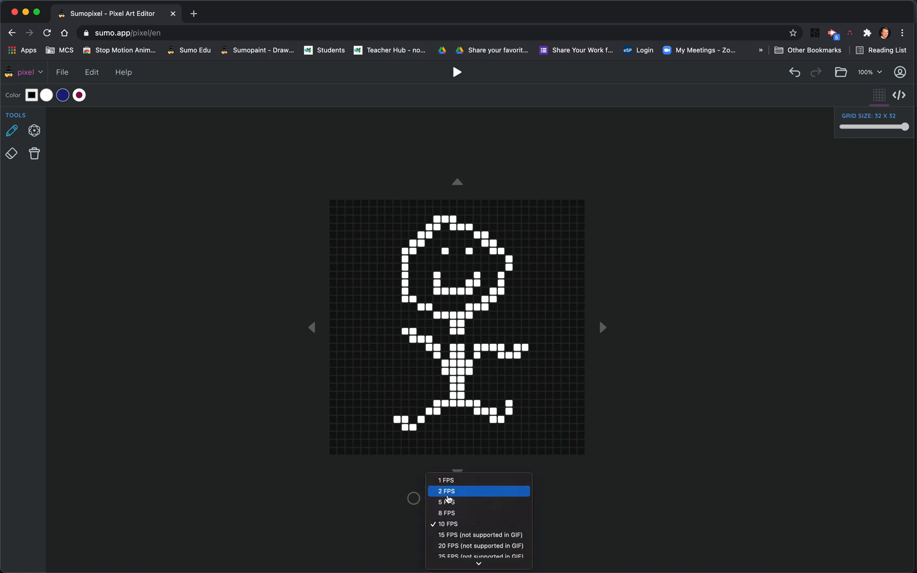
{"action": "left_click", "coordinate": [446, 502]}
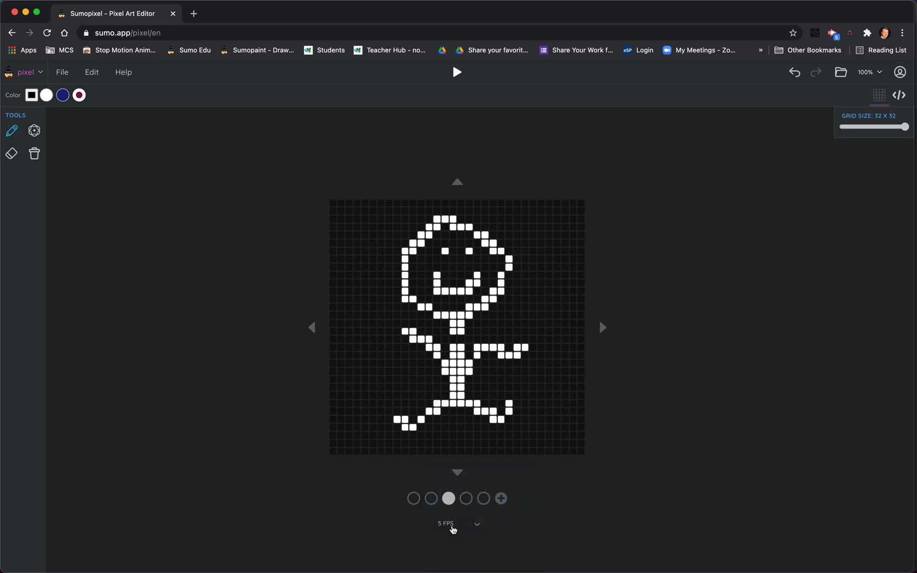
{"action": "mouse_move", "coordinate": [460, 75]}
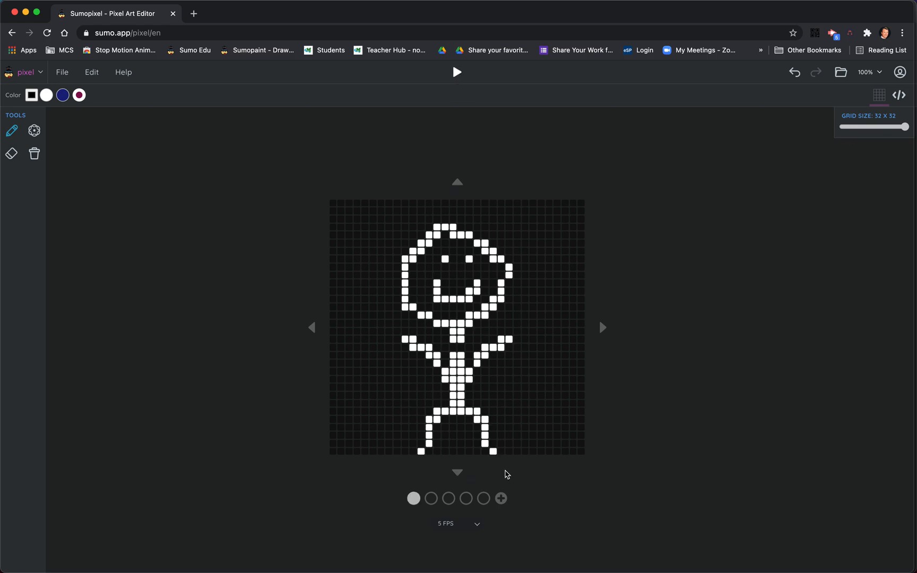
{"action": "mouse_move", "coordinate": [790, 214]}
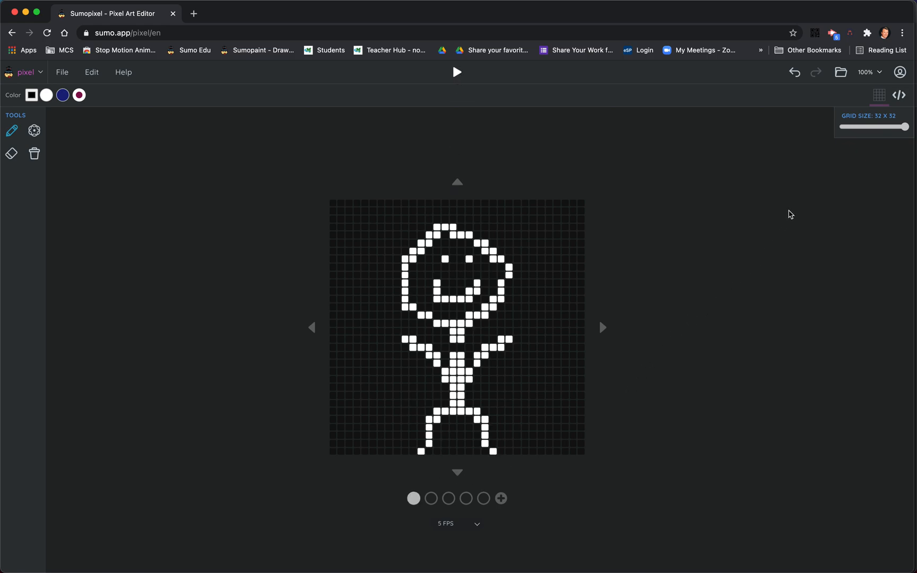
{"action": "mouse_move", "coordinate": [897, 95]}
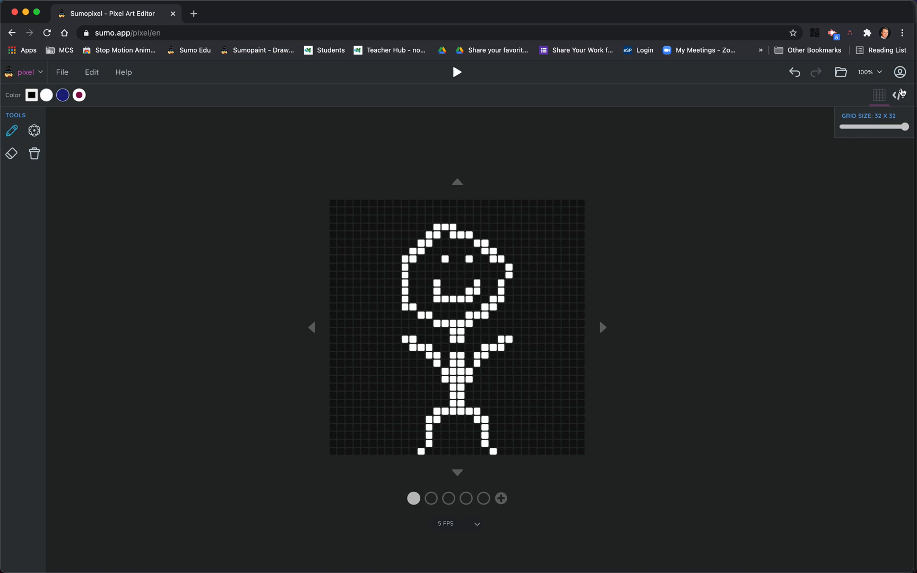
{"action": "left_click", "coordinate": [896, 95]}
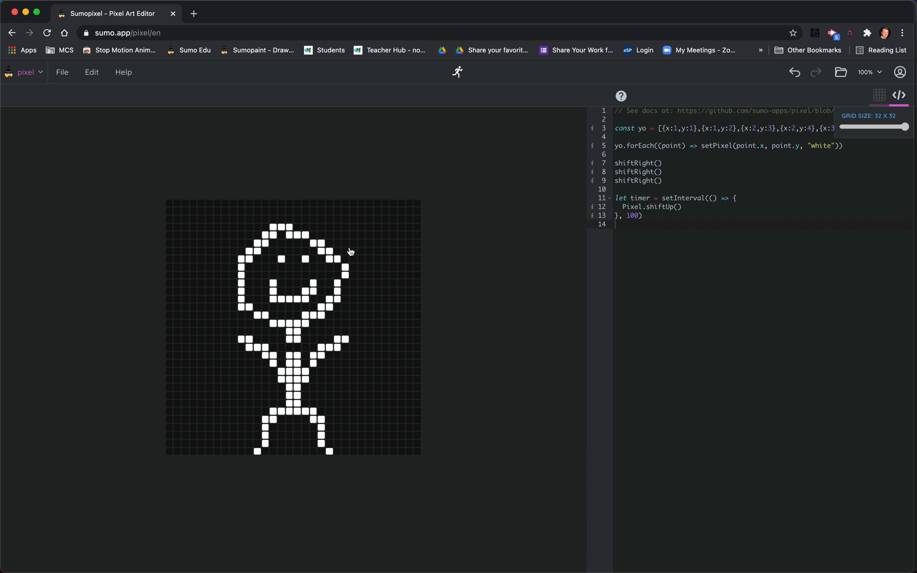
{"action": "mouse_move", "coordinate": [306, 299]}
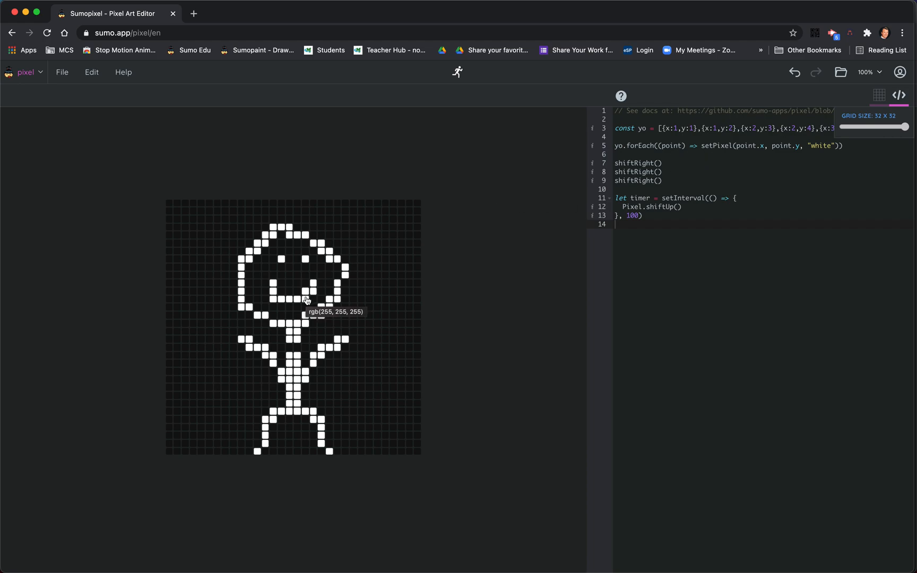
{"action": "mouse_move", "coordinate": [860, 95]}
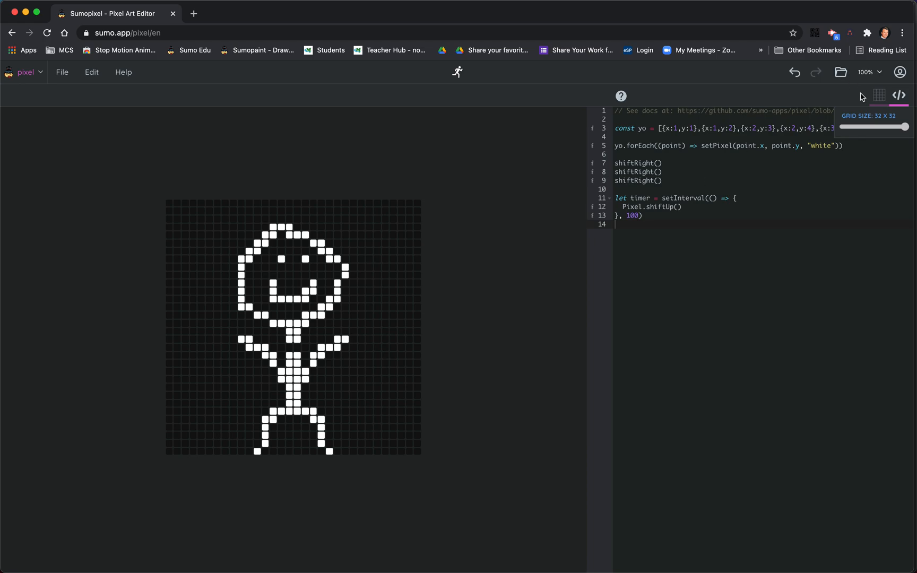
{"action": "left_click", "coordinate": [899, 96]}
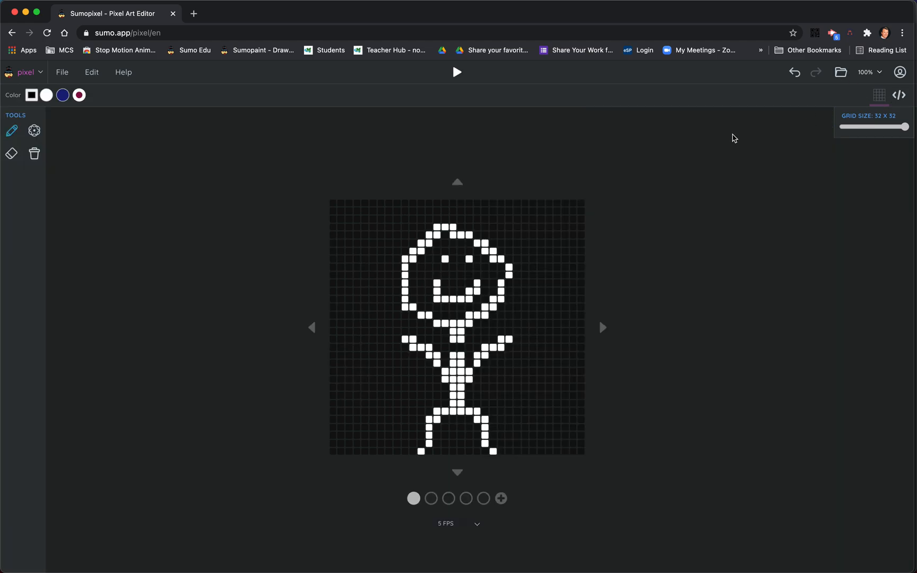
{"action": "mouse_move", "coordinate": [60, 90]}
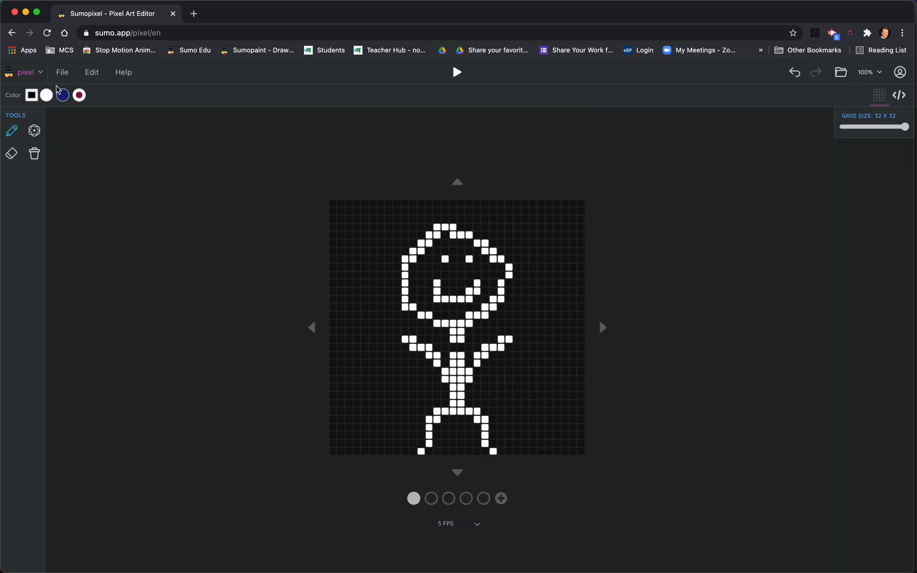
{"action": "left_click", "coordinate": [62, 72]}
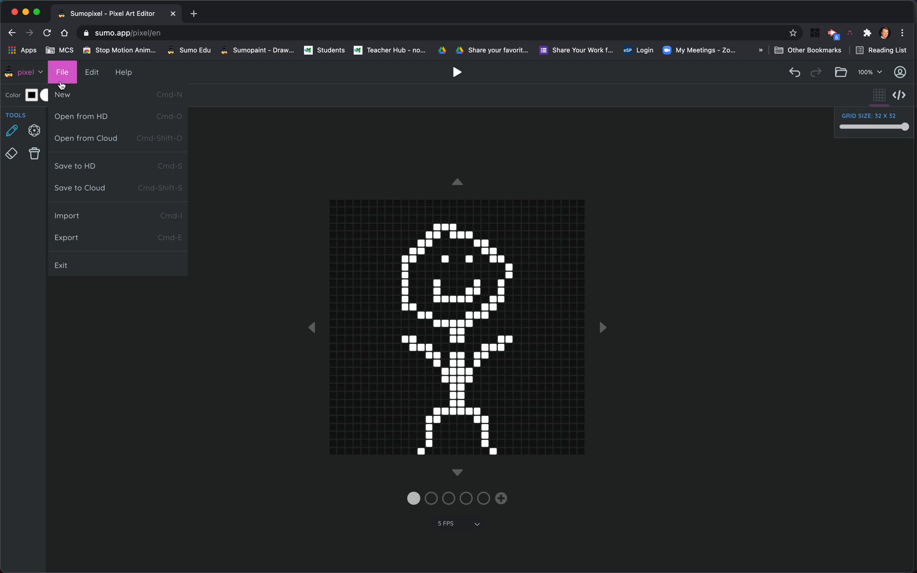
{"action": "mouse_move", "coordinate": [66, 237]}
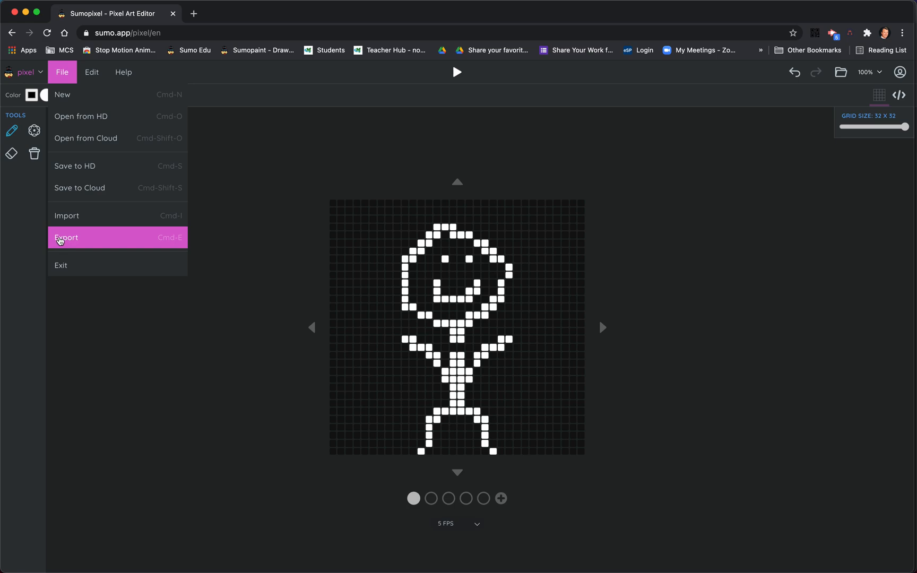
{"action": "left_click", "coordinate": [67, 237]}
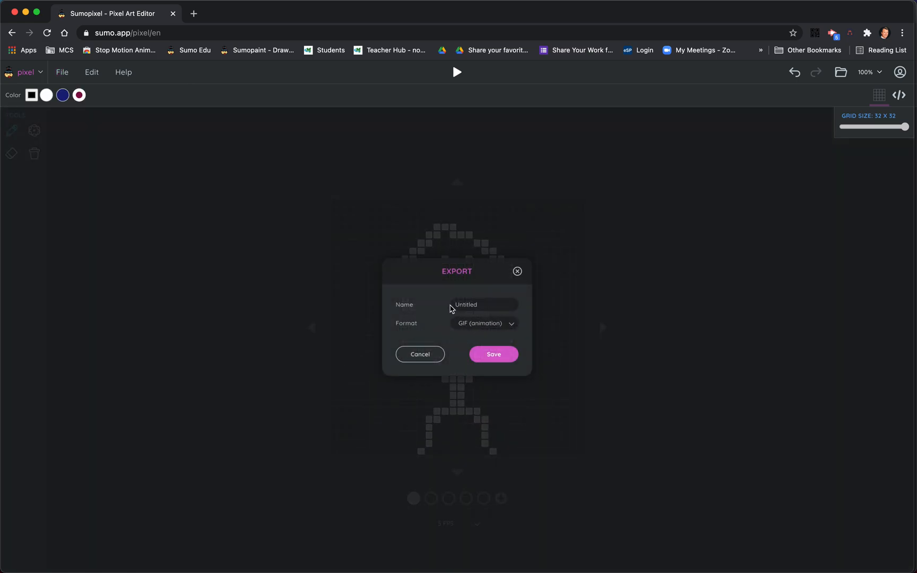
{"action": "mouse_move", "coordinate": [458, 363]}
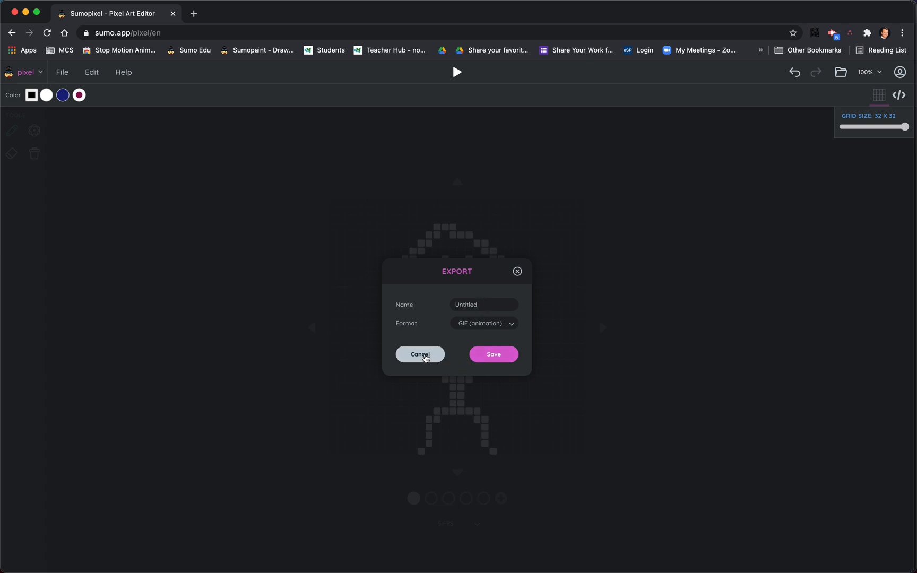
{"action": "left_click", "coordinate": [419, 354]}
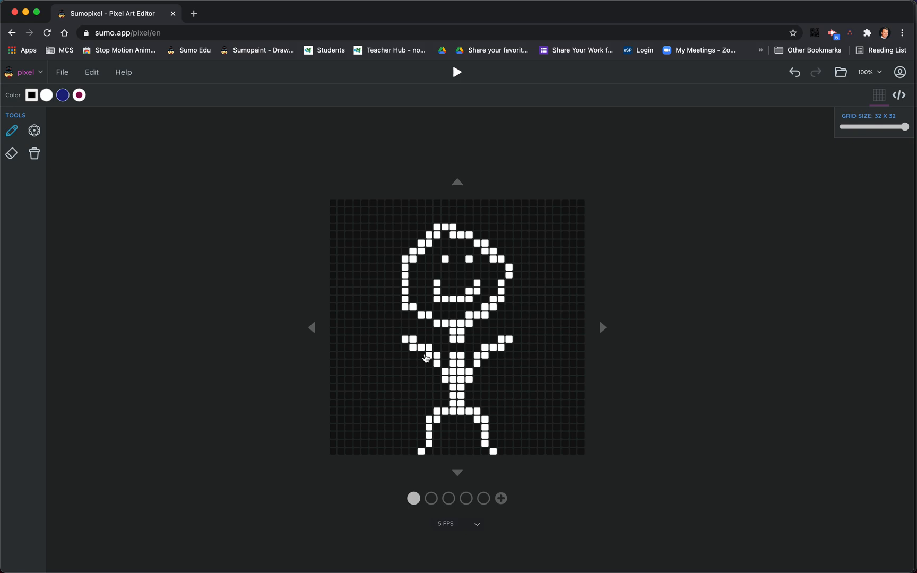
{"action": "mouse_move", "coordinate": [426, 357]}
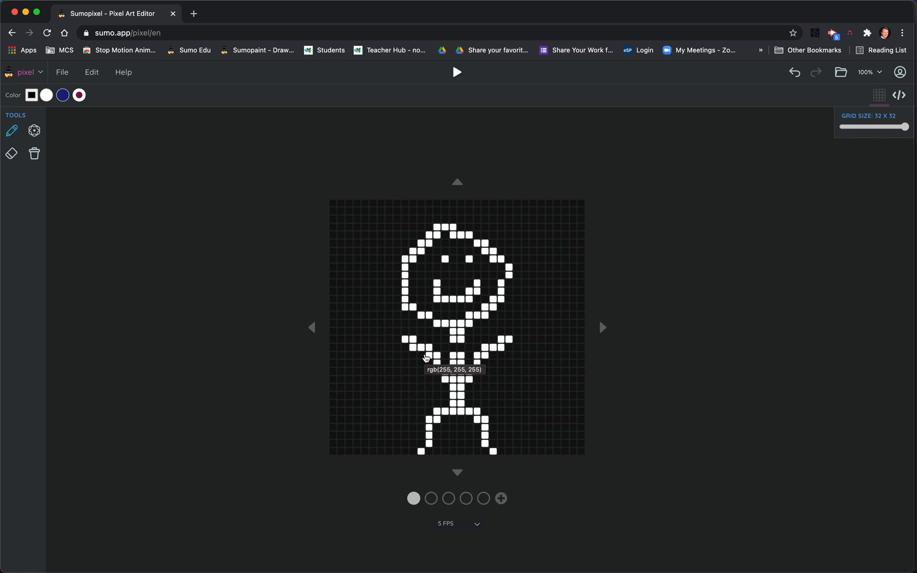
{"action": "mouse_move", "coordinate": [345, 343]}
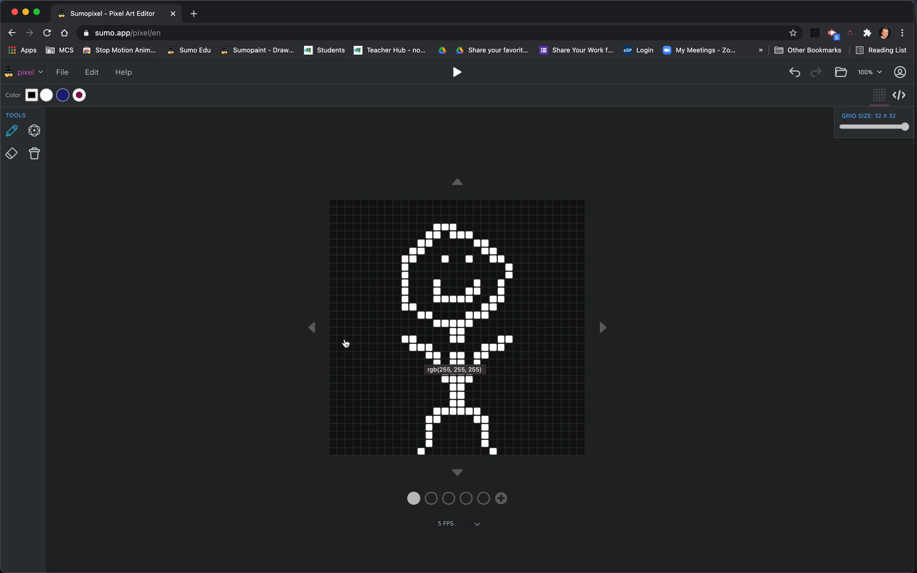
{"action": "mouse_move", "coordinate": [263, 332]}
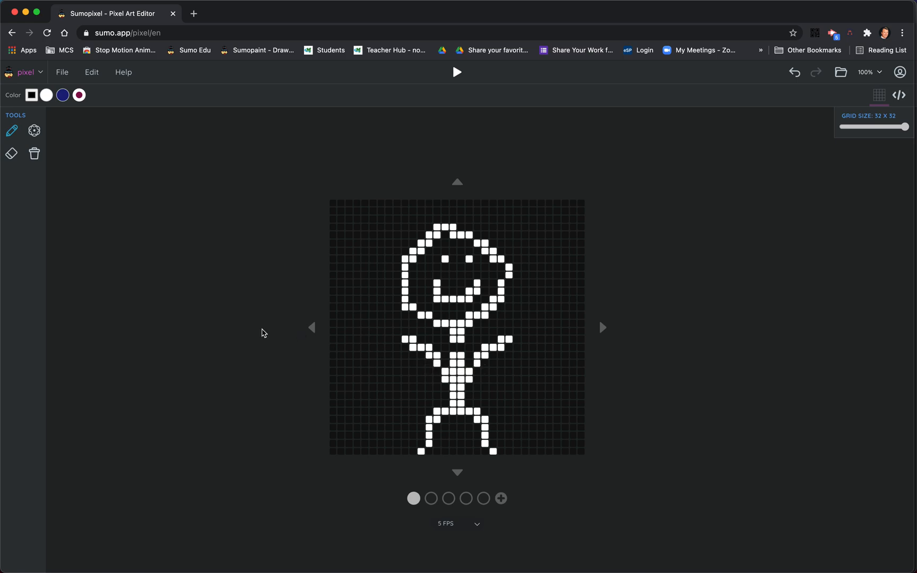